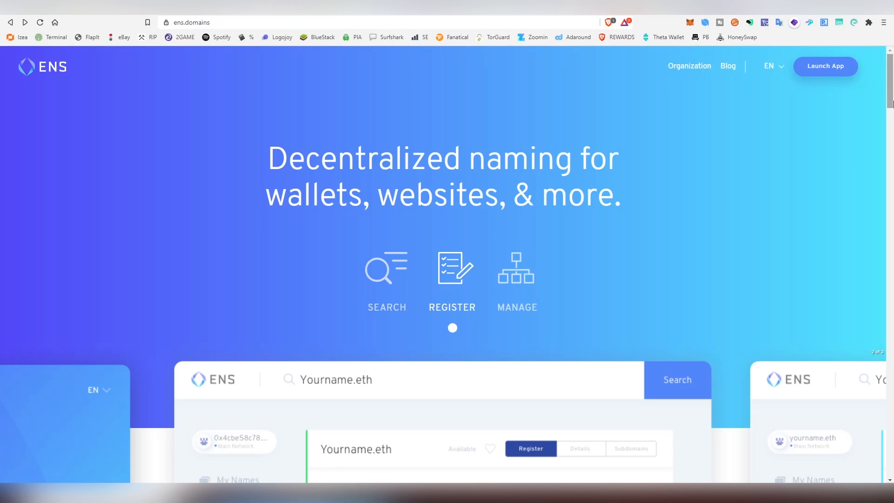
mouse_move(188, 278)
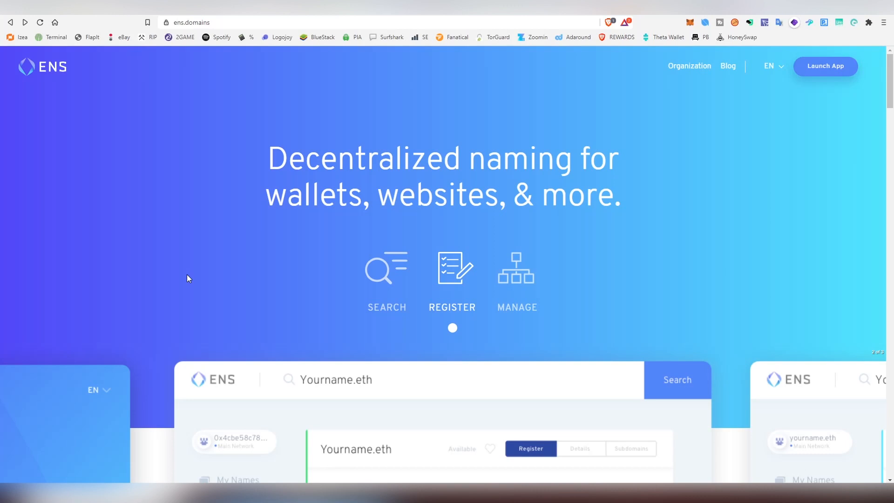
mouse_move(223, 261)
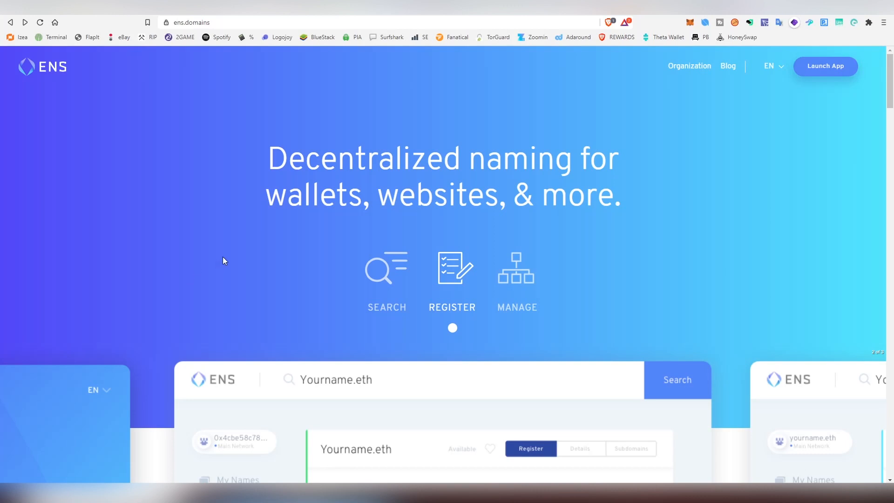
Scroll the ens.domains homepage past the owners stat down to the six Additional Features cards
scroll(down, 3)
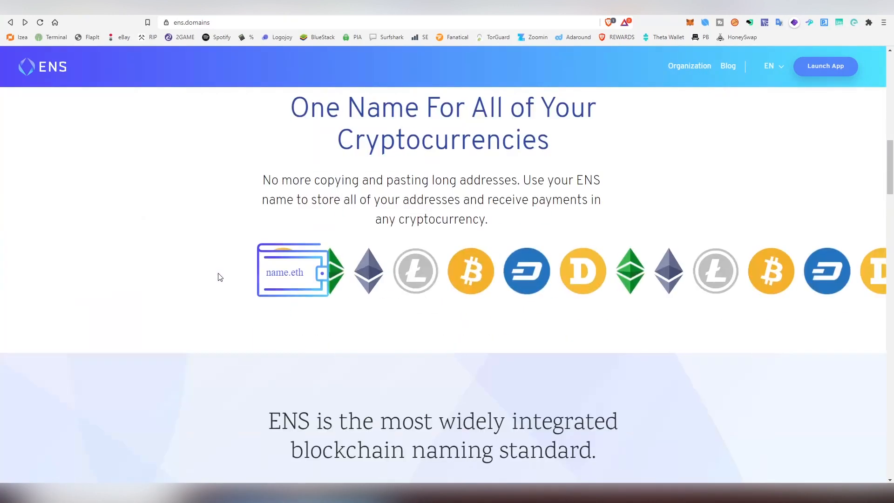
scroll(up, 3)
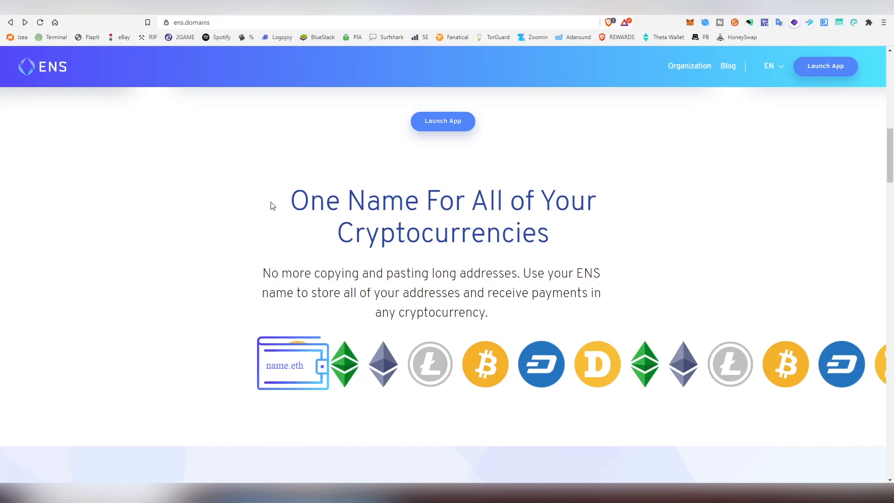
scroll(down, 3)
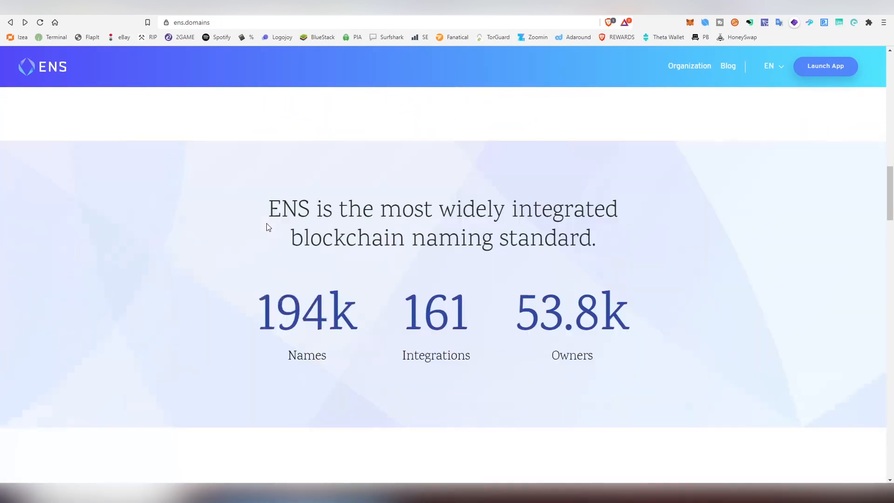
scroll(down, 3)
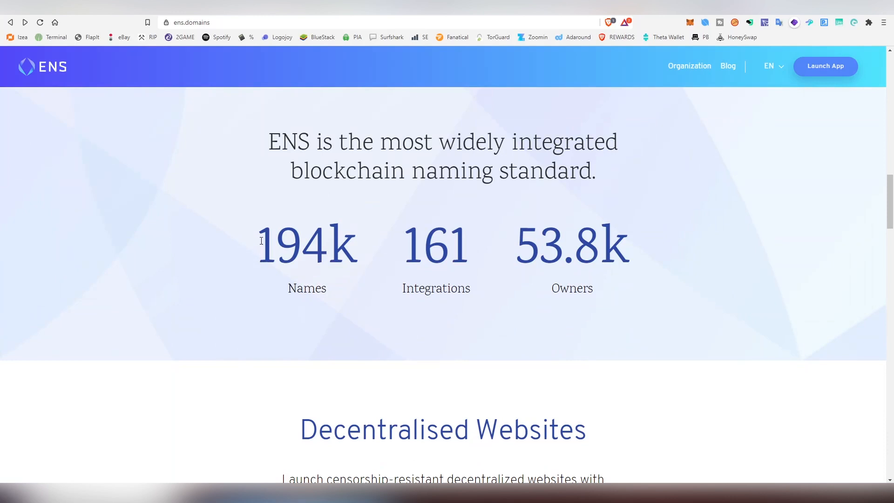
mouse_move(351, 286)
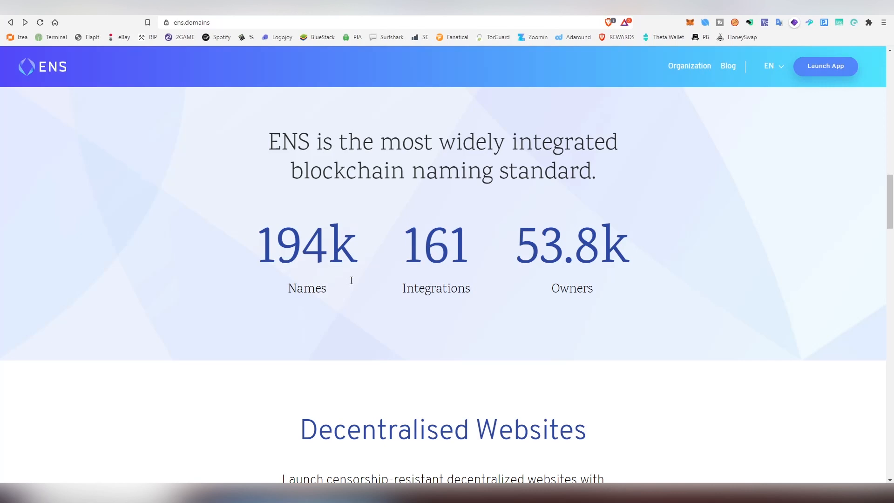
mouse_move(467, 261)
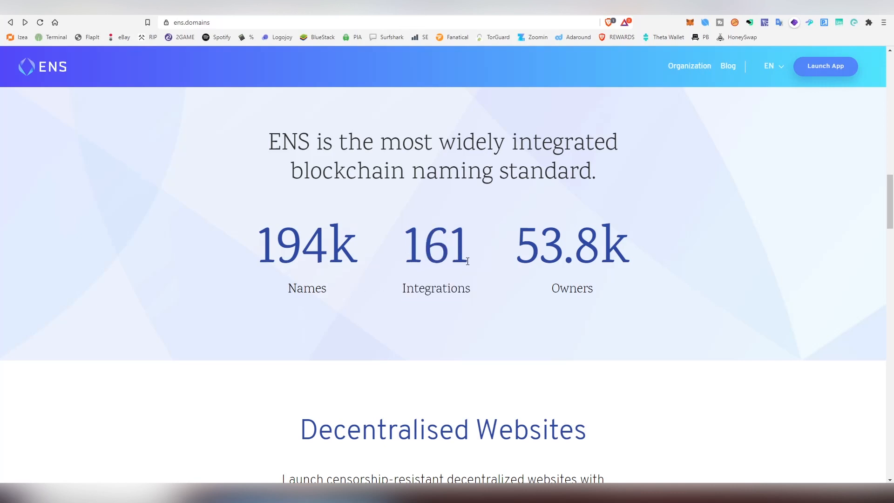
double_click(539, 244)
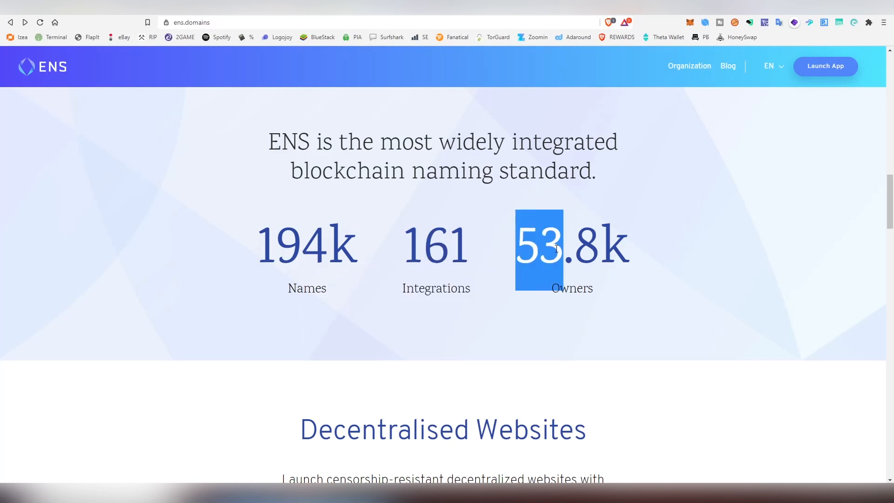
scroll(down, 3)
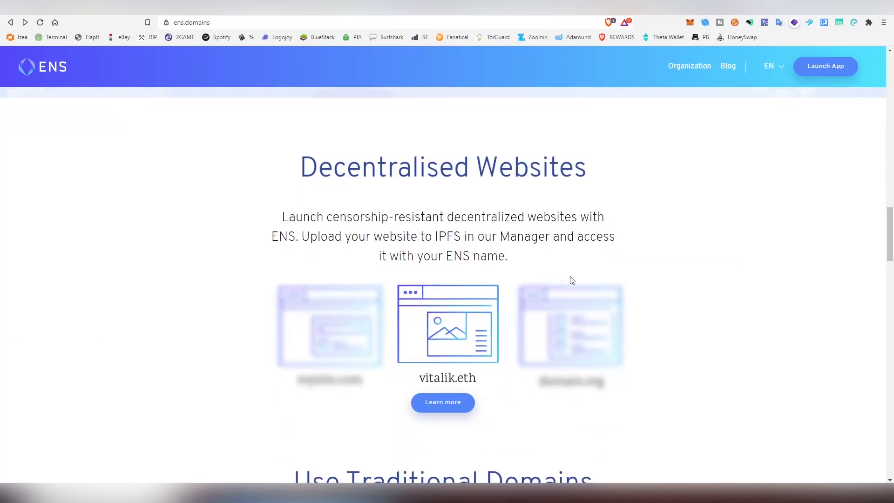
scroll(down, 3)
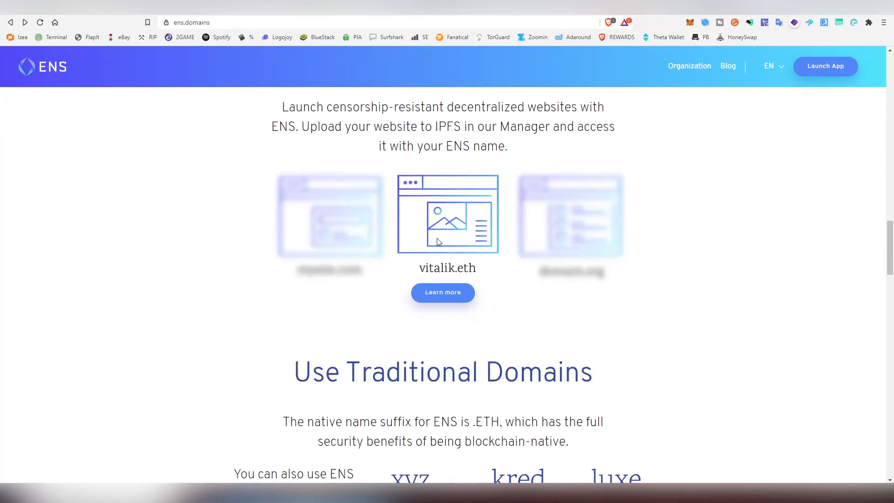
scroll(down, 3)
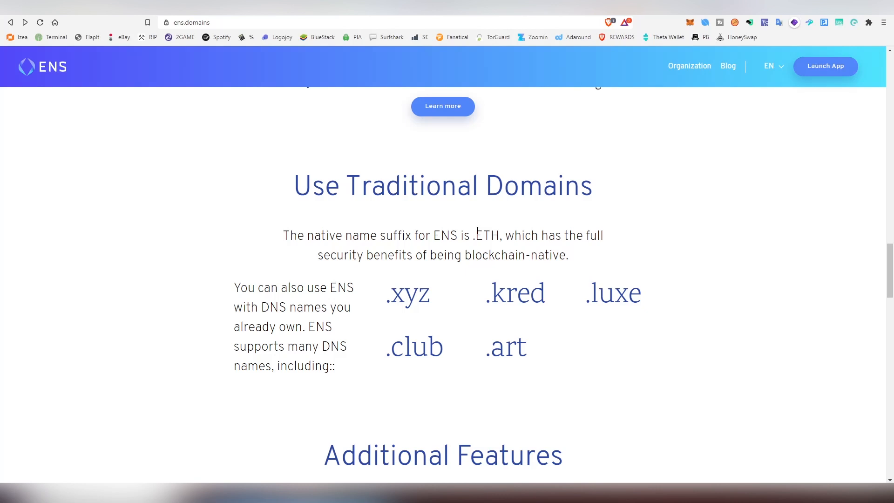
scroll(down, 3)
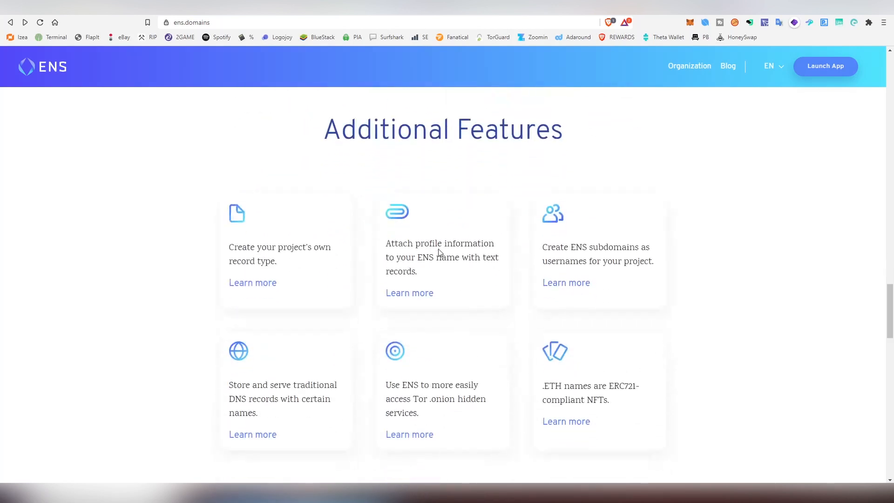
mouse_move(561, 331)
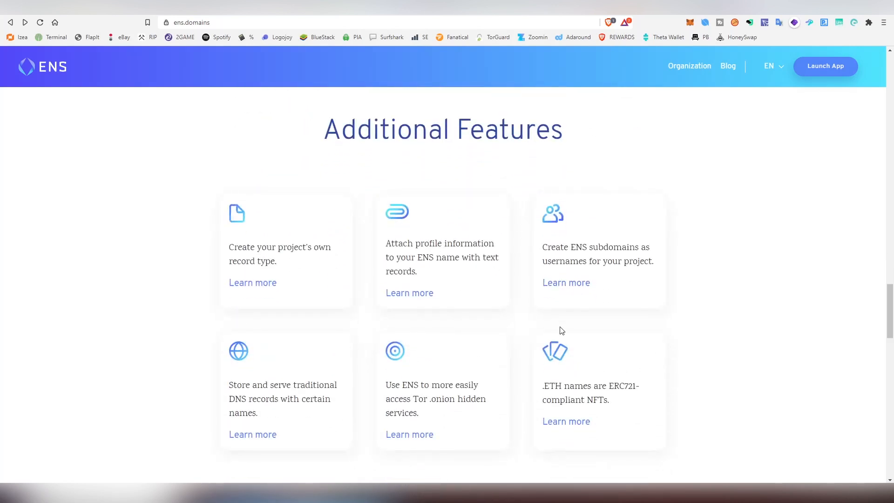
mouse_move(525, 329)
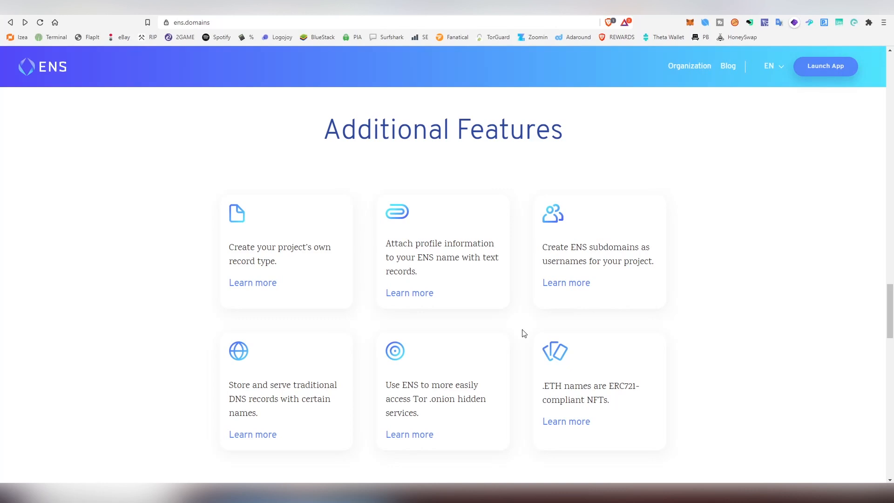
scroll(down, 3)
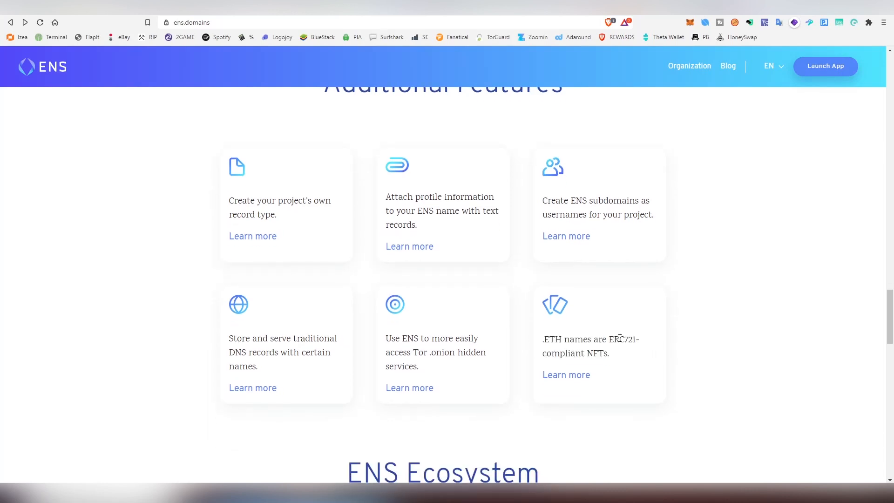
mouse_move(626, 358)
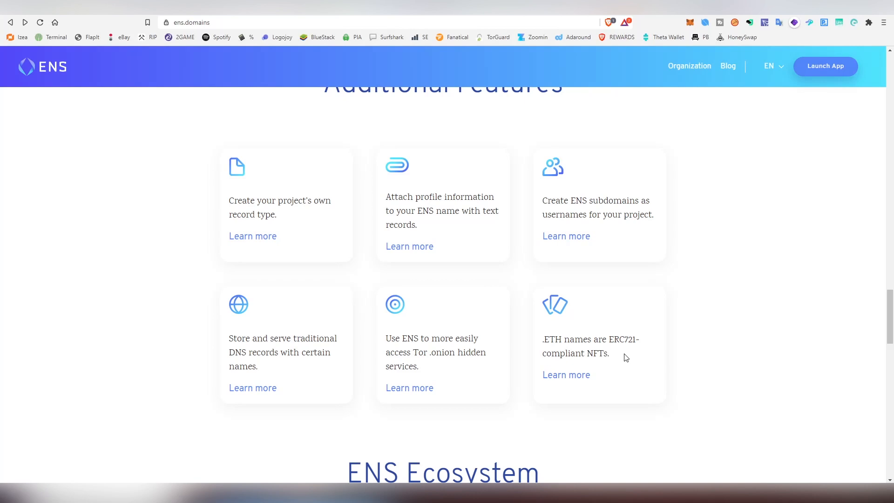
scroll(down, 3)
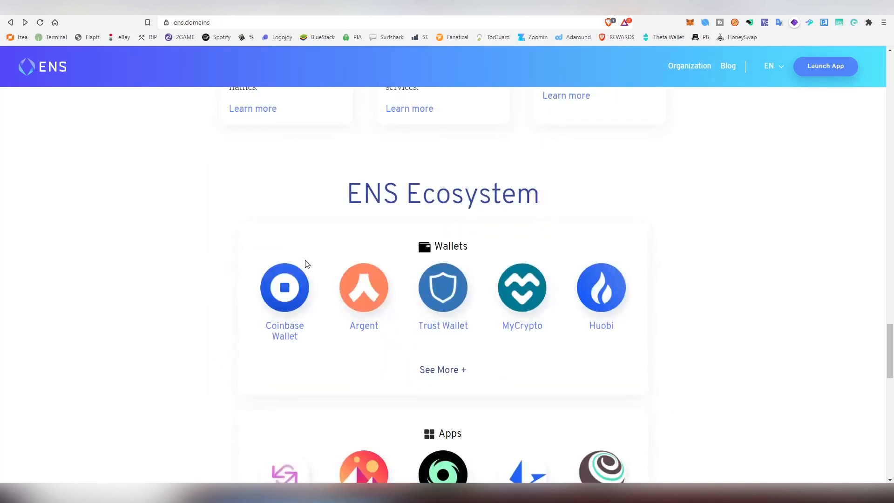
mouse_move(363, 287)
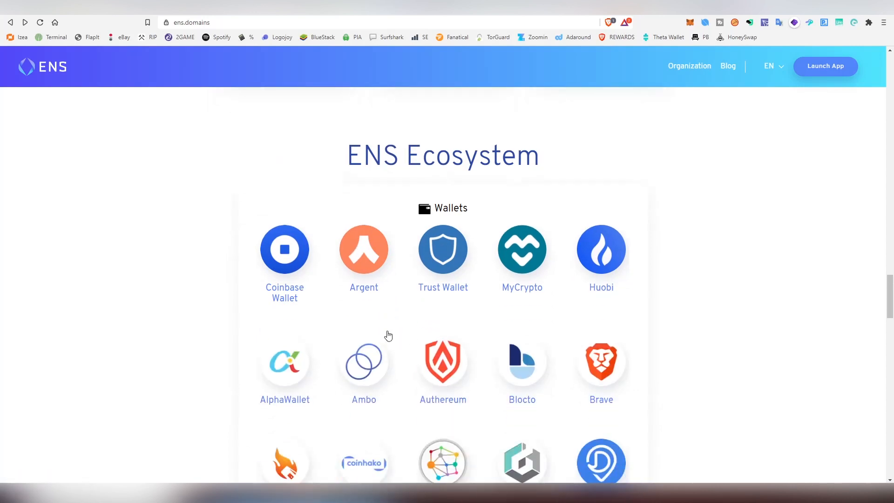
scroll(down, 3)
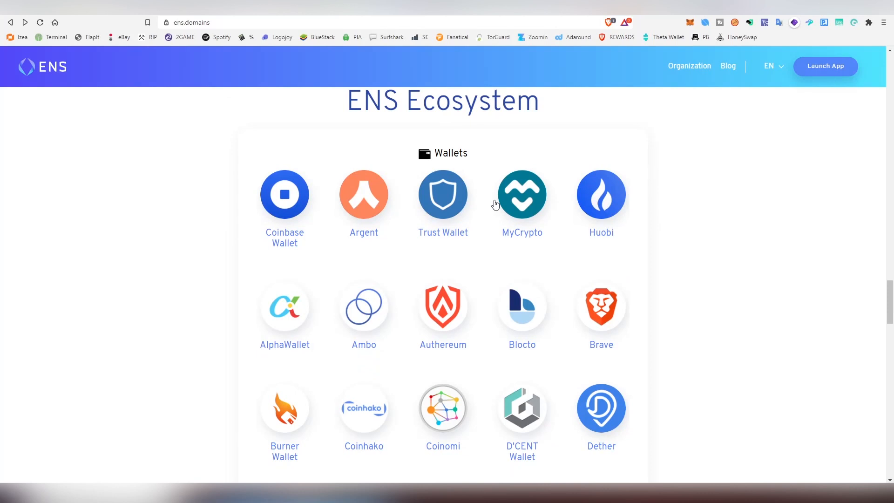
scroll(down, 3)
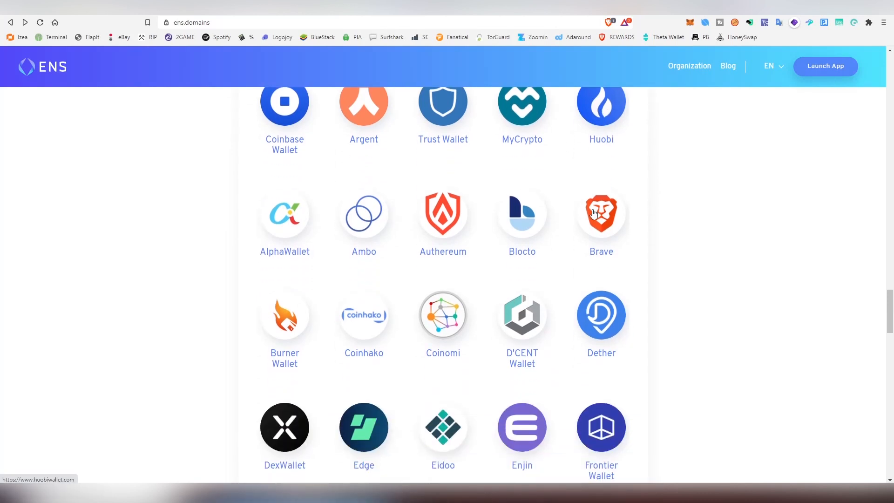
scroll(down, 3)
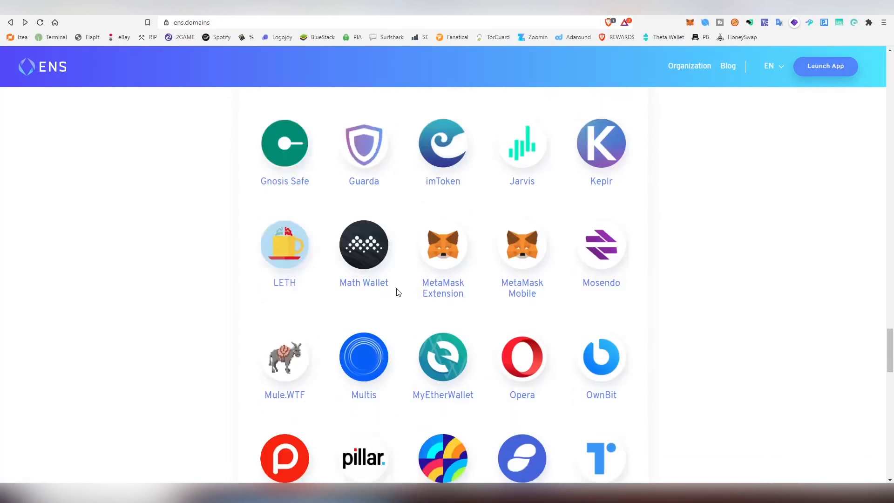
scroll(down, 3)
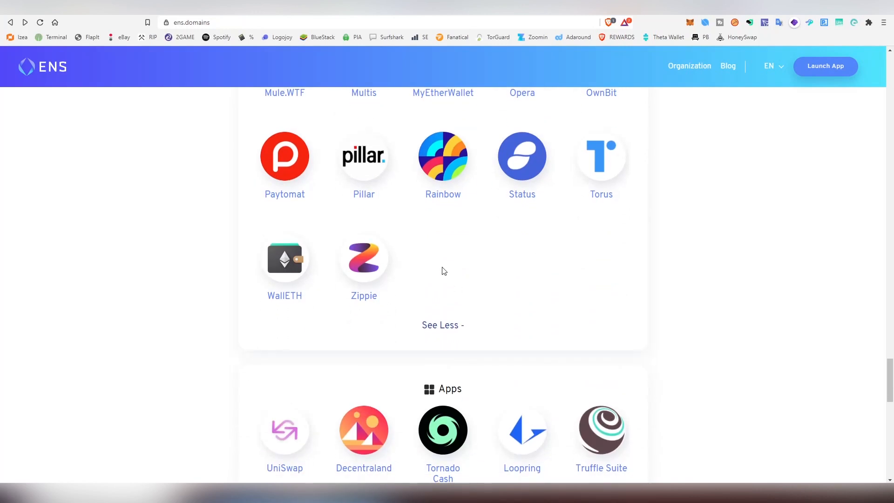
scroll(down, 3)
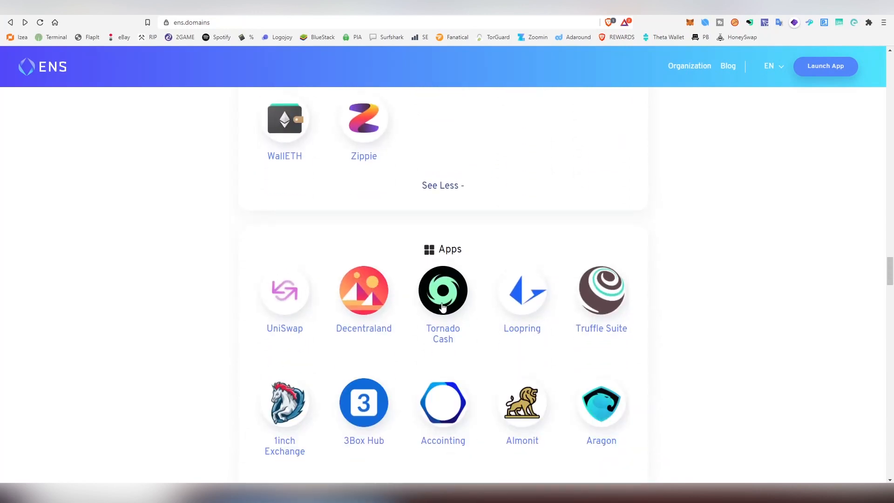
scroll(down, 3)
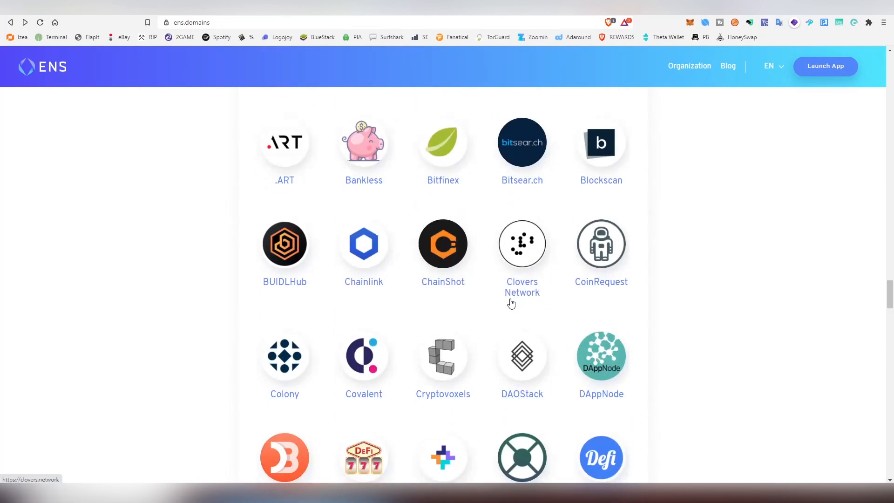
scroll(down, 3)
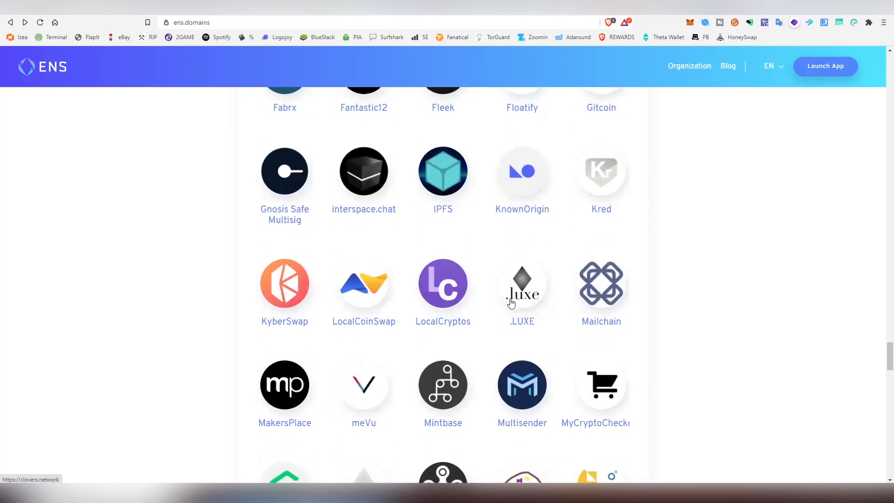
scroll(down, 3)
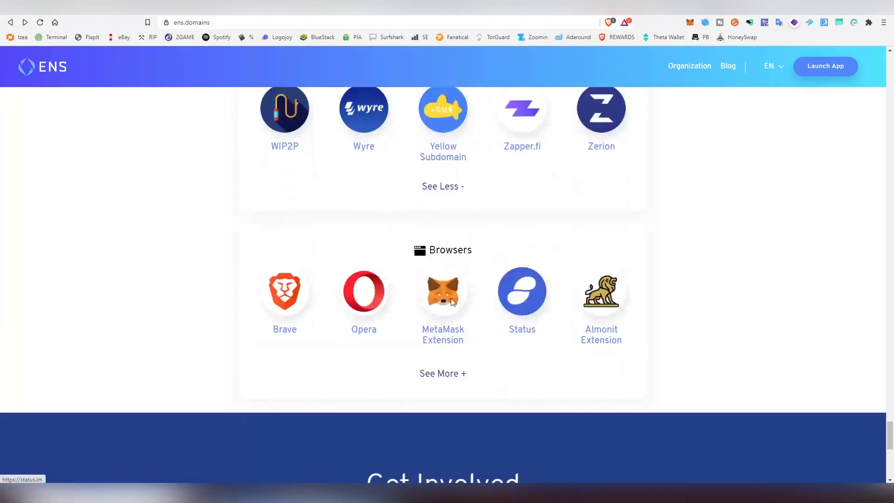
click(442, 373)
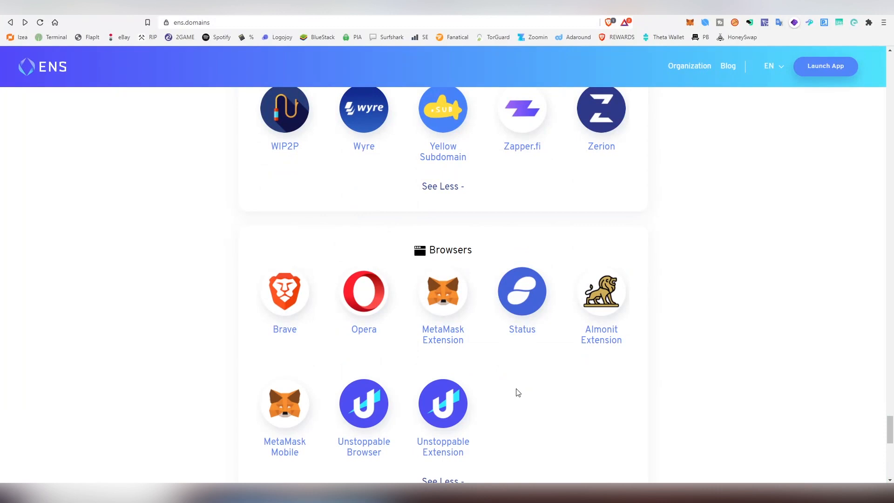
scroll(down, 3)
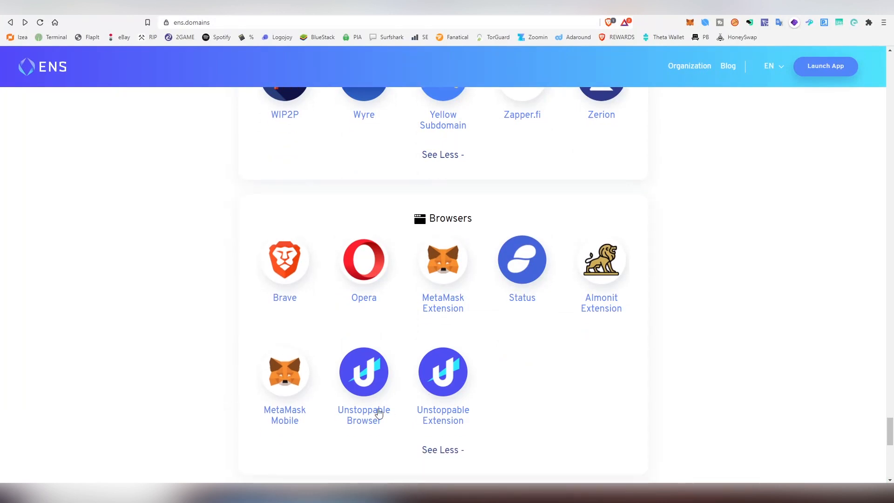
scroll(up, 3)
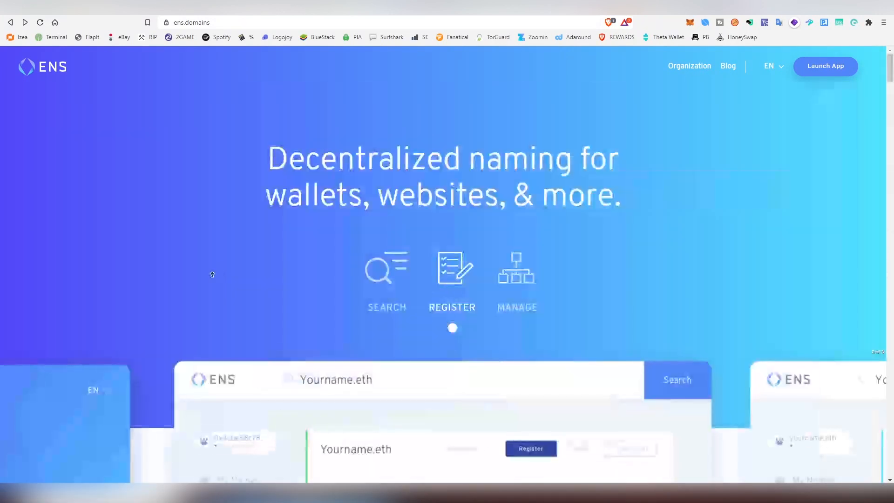
Launch the ENS app and connect the selected MetaMask account
click(825, 66)
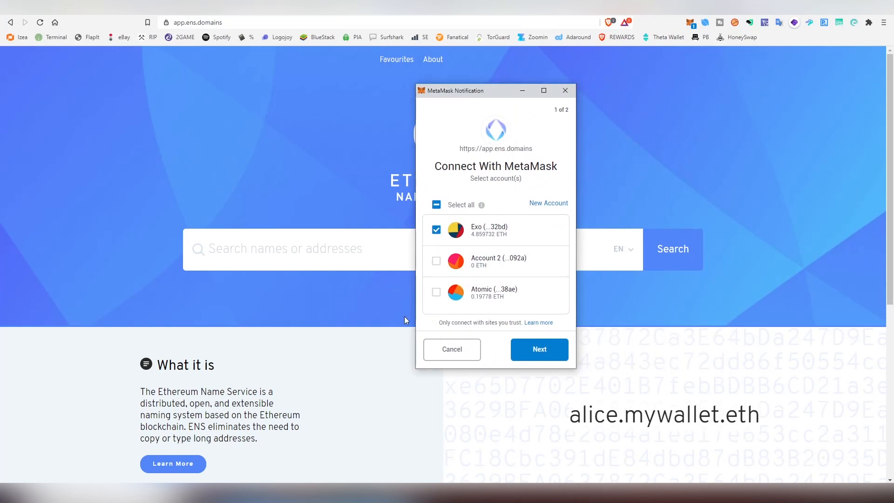
click(538, 349)
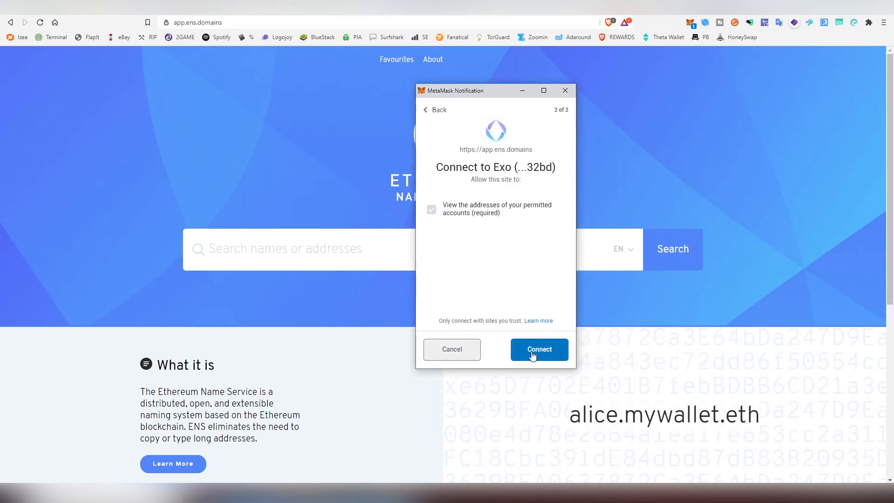
mouse_move(485, 198)
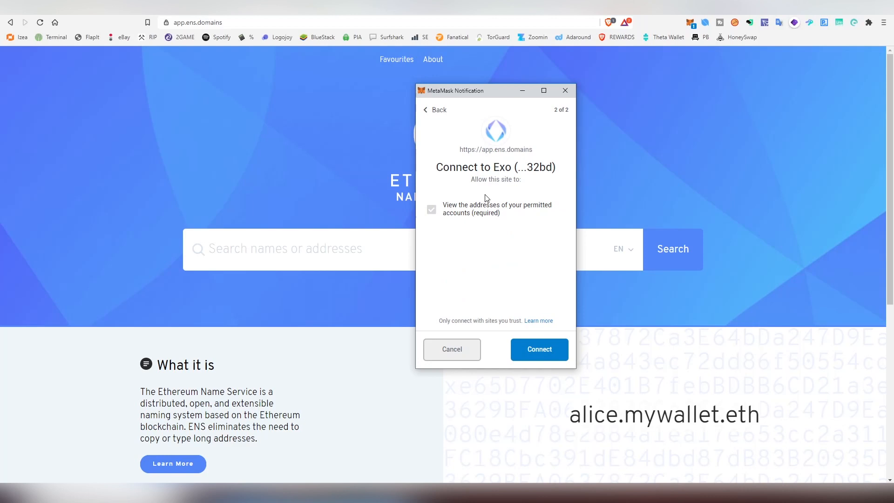
click(538, 349)
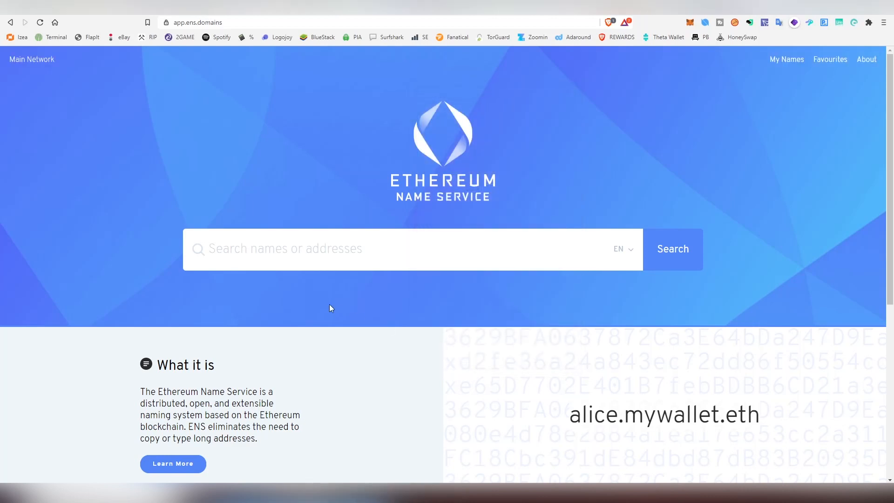
scroll(down, 3)
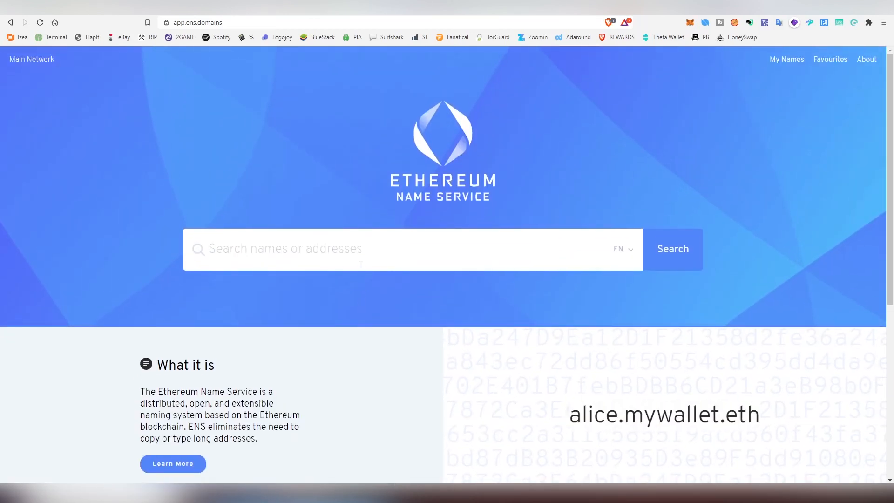
text(alice)
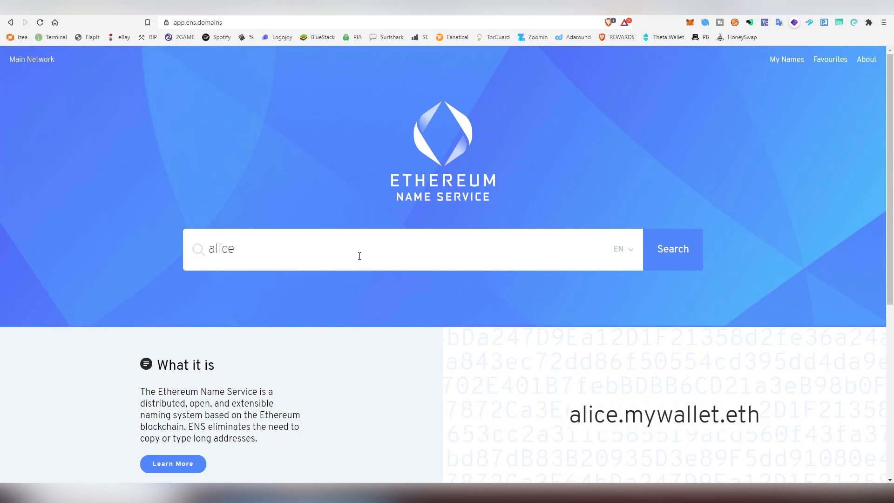
click(672, 249)
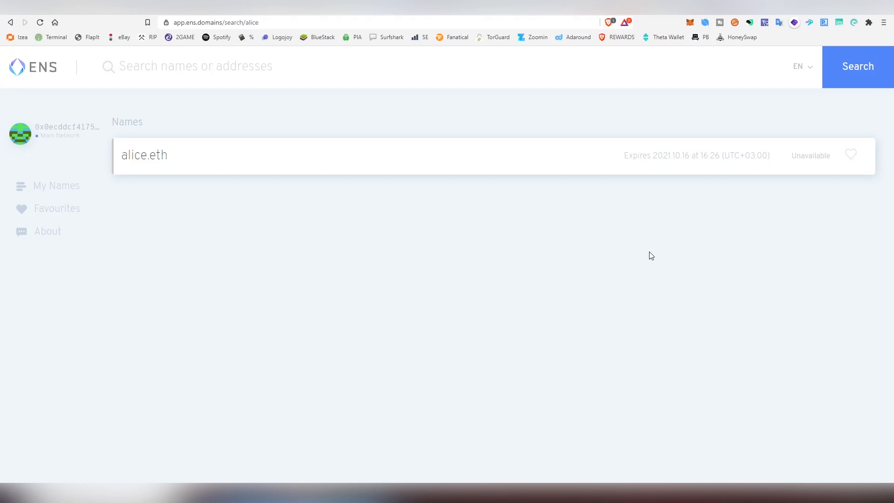
mouse_move(626, 271)
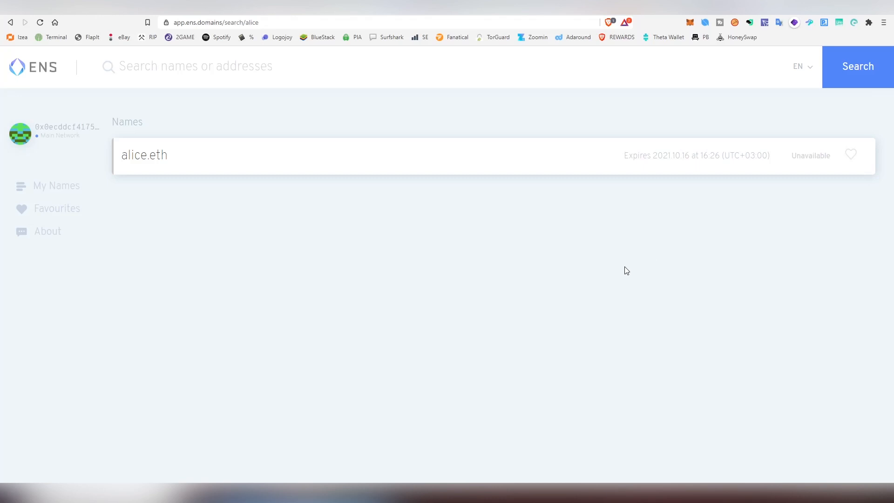
mouse_move(694, 162)
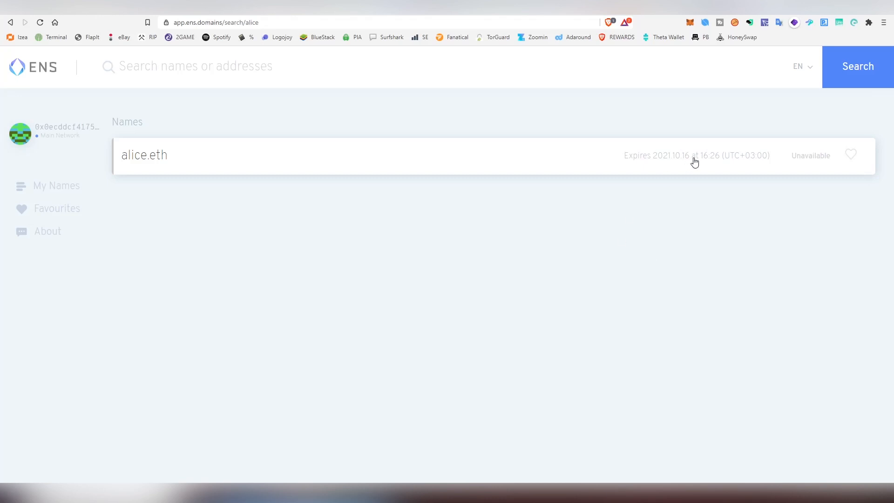
click(143, 155)
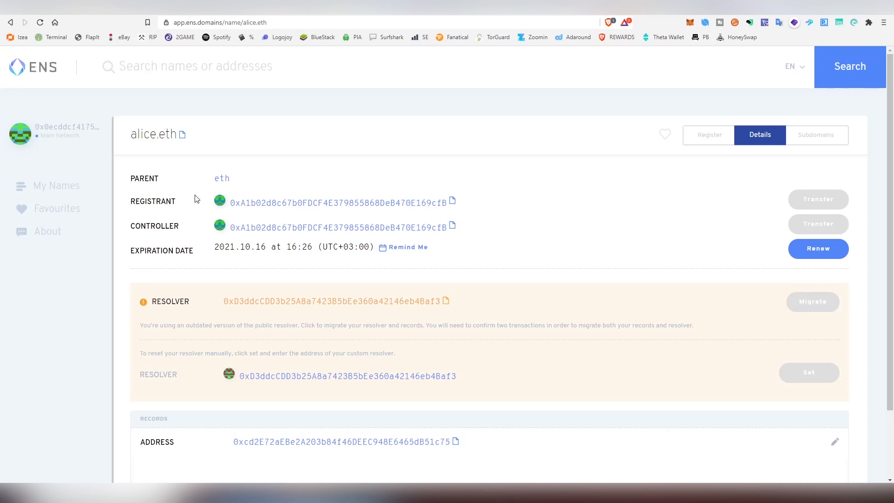
mouse_move(257, 297)
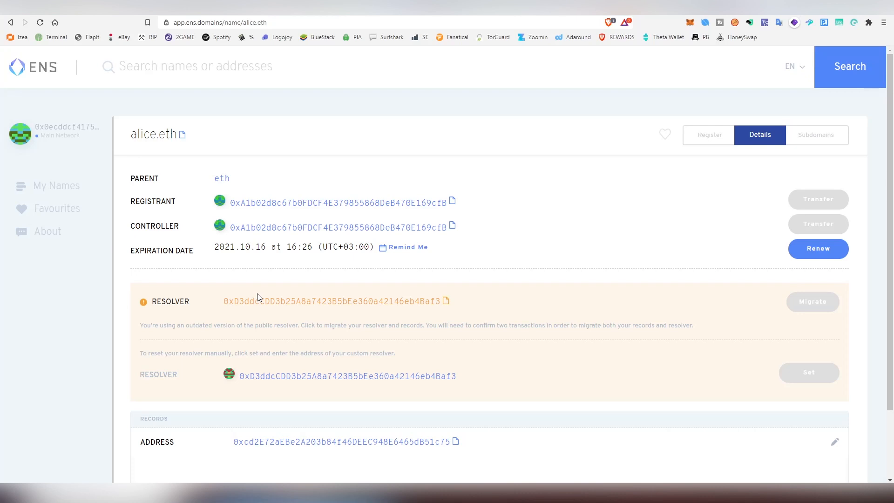
mouse_move(33, 79)
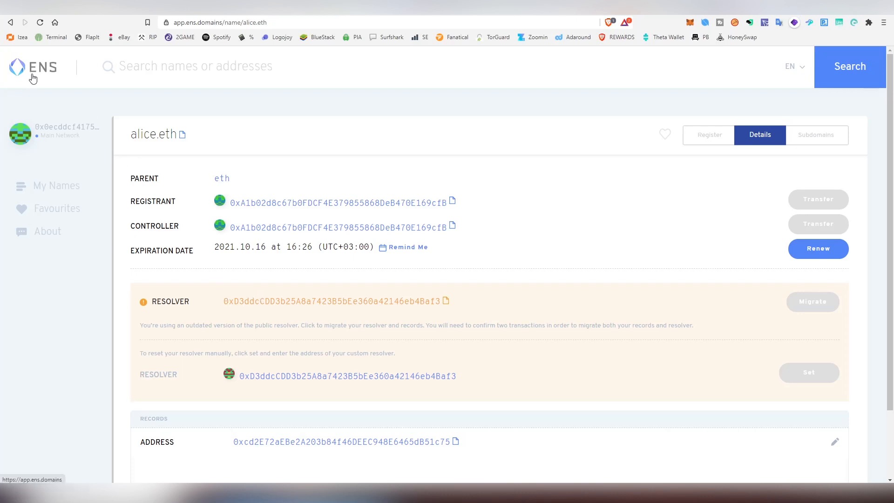
click(32, 67)
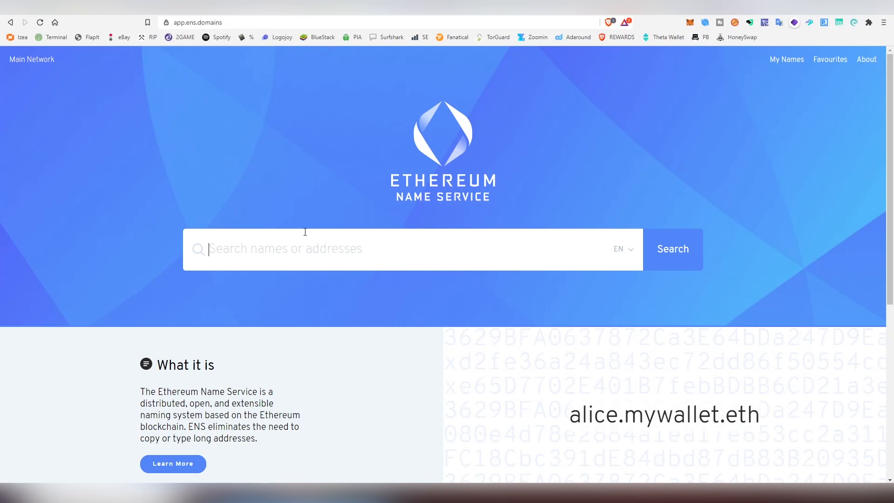
Search 'liteliger', try 3, 6 and 15-year periods, then return to 1 year (0.012 ETH)
text(lit)
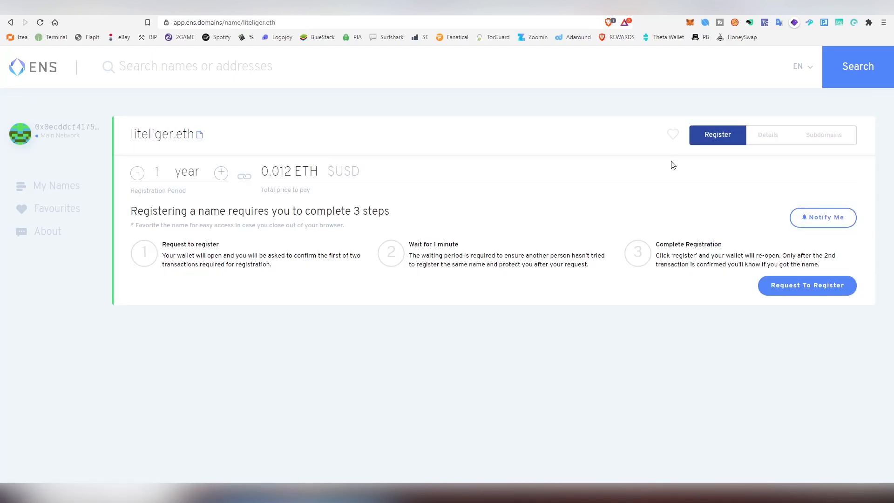
mouse_move(262, 171)
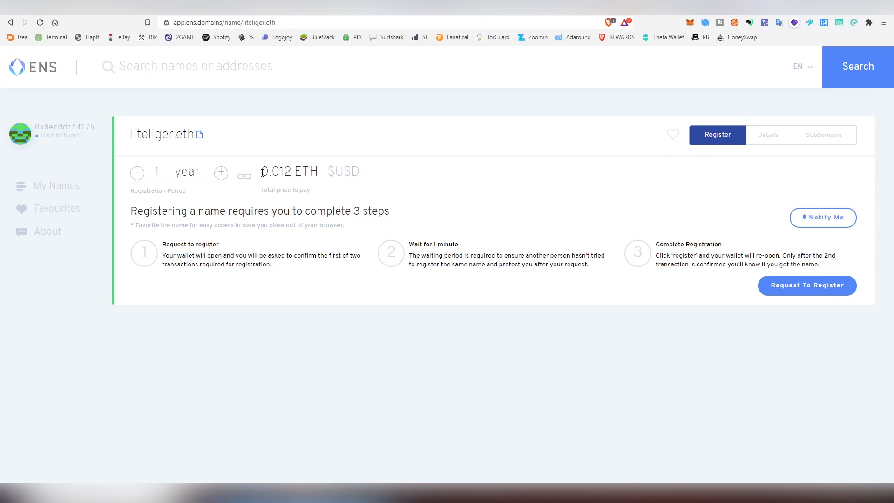
click(221, 173)
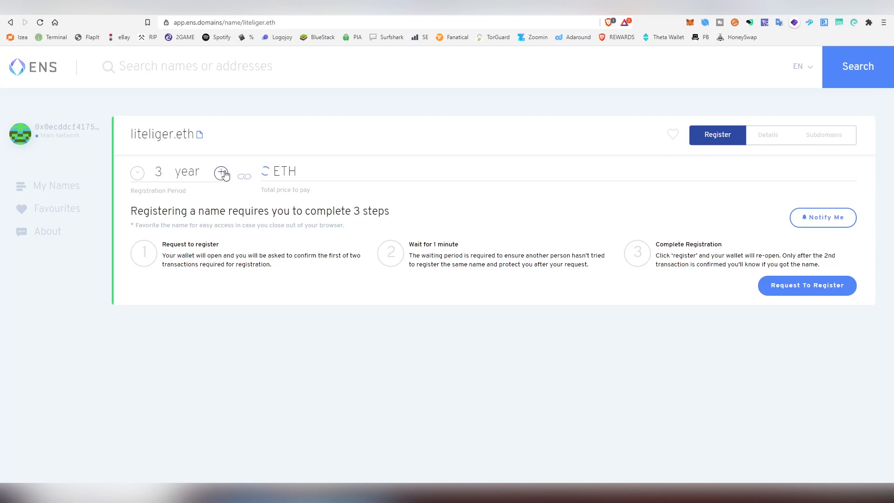
click(221, 173)
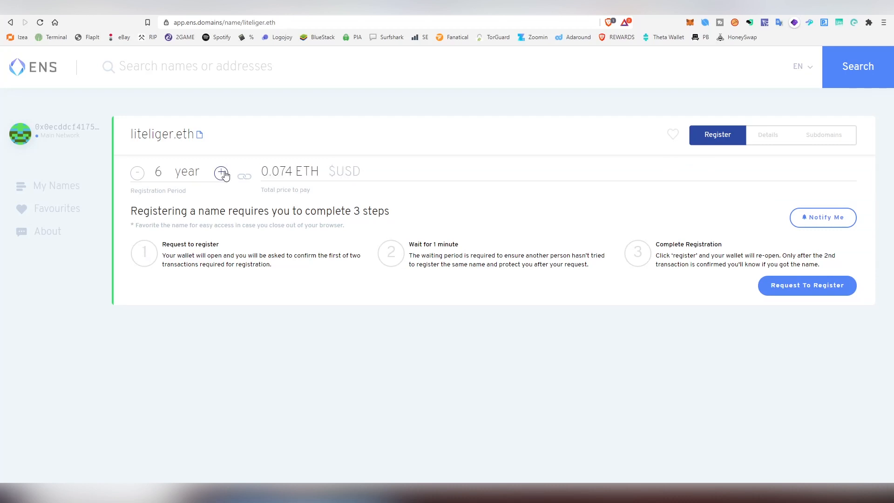
click(221, 172)
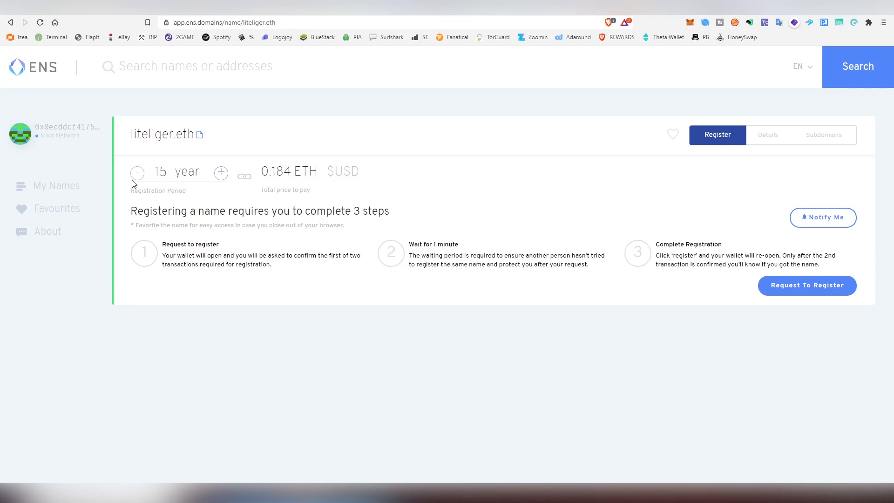
click(136, 173)
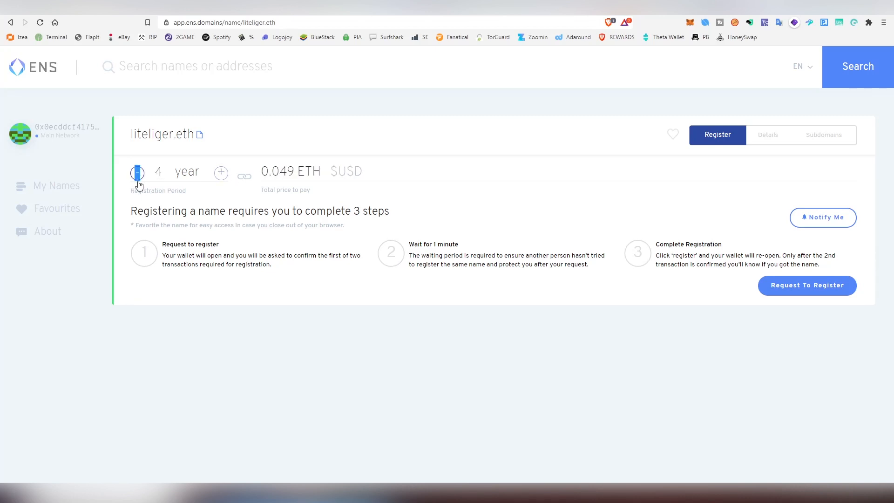
click(137, 173)
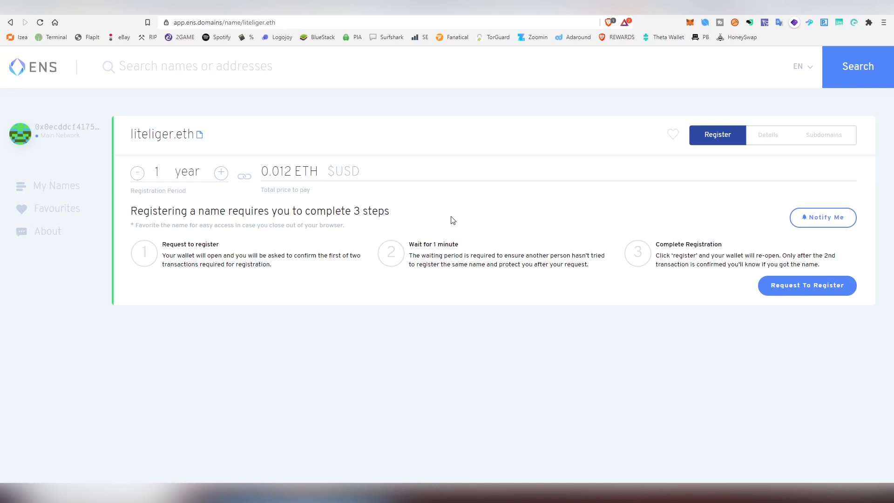
mouse_move(492, 233)
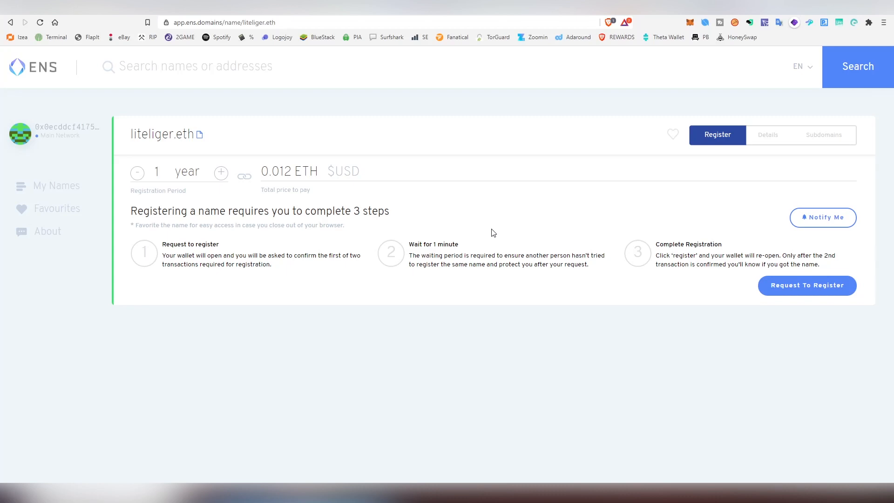
mouse_move(661, 286)
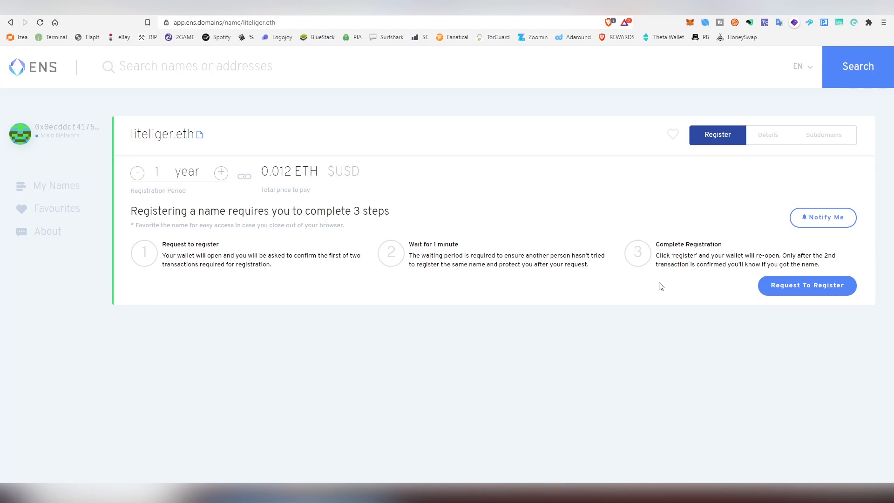
mouse_move(806, 285)
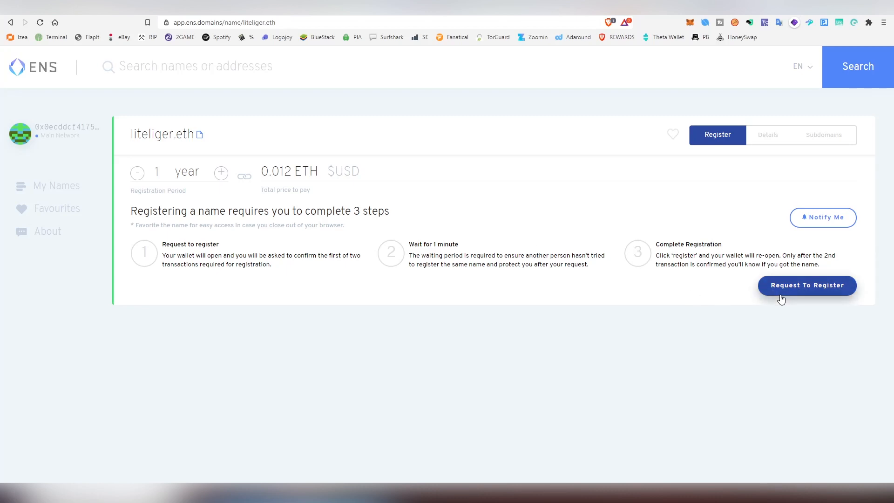
Request registration of liteliger.eth and confirm the first transaction in MetaMask
click(806, 285)
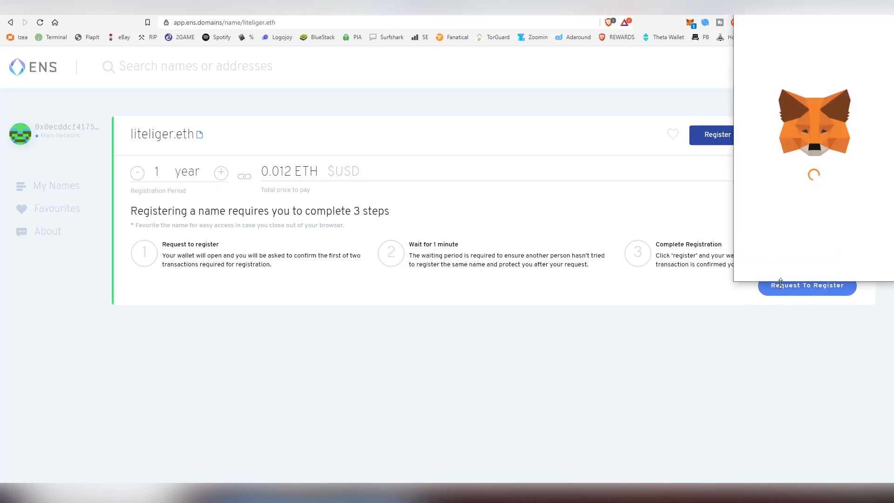
click(807, 285)
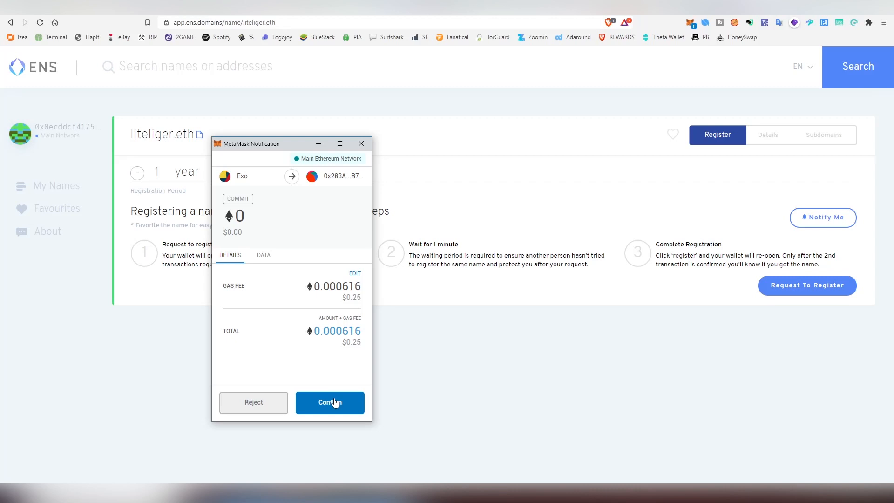
click(329, 402)
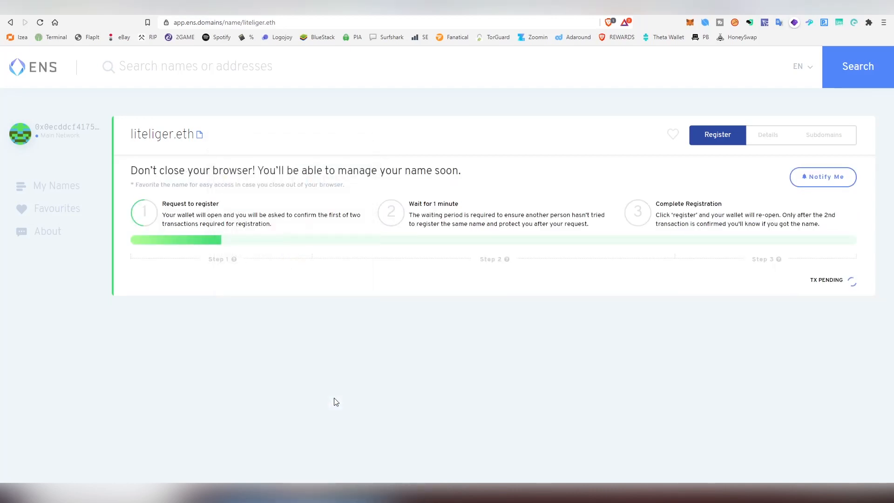
mouse_move(396, 215)
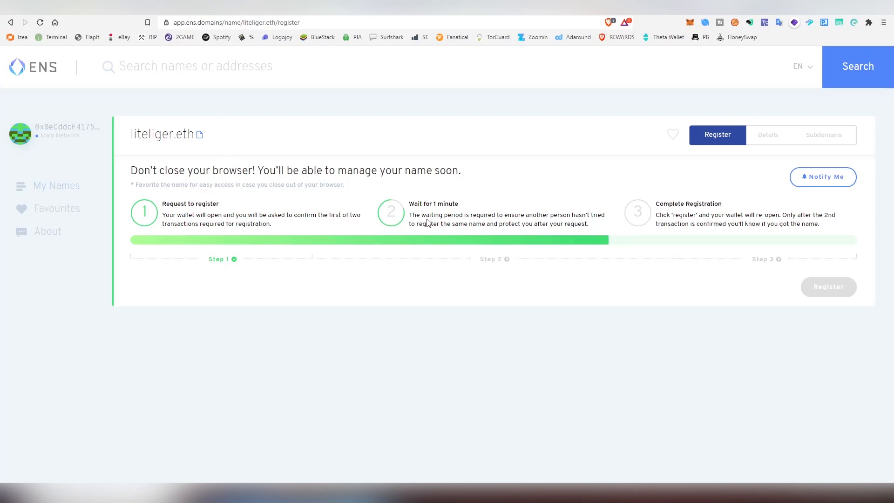
mouse_move(416, 216)
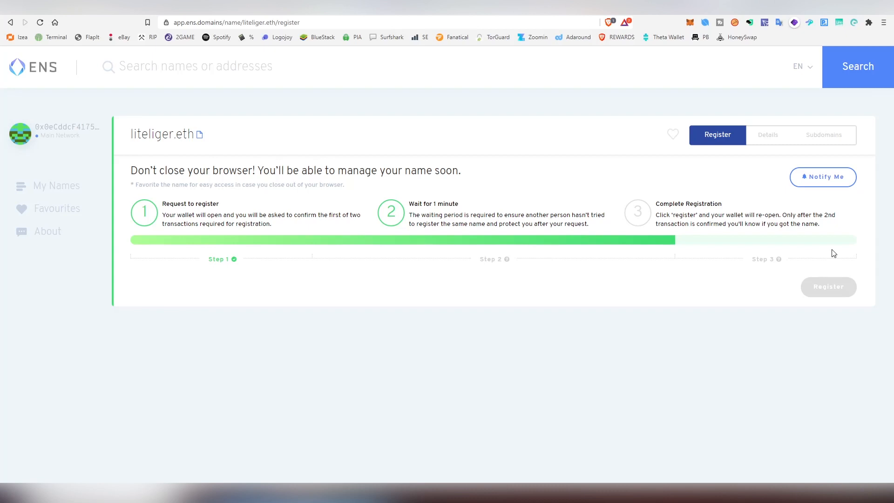
mouse_move(687, 226)
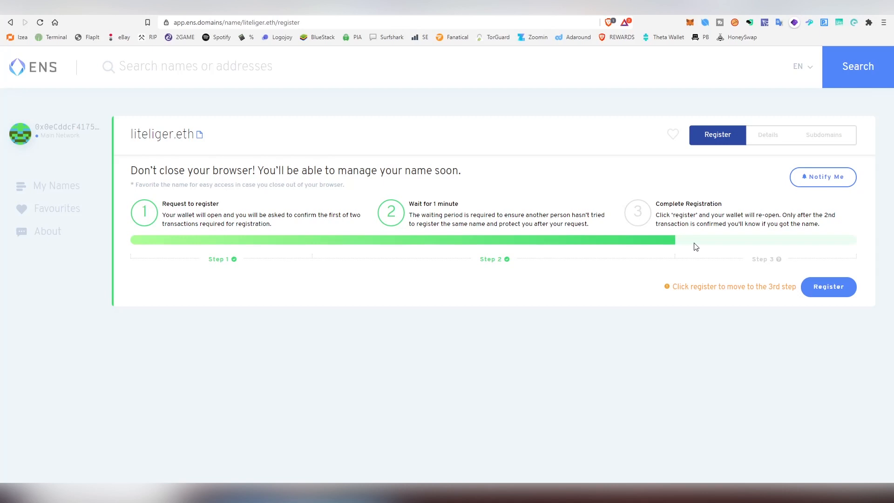
mouse_move(829, 286)
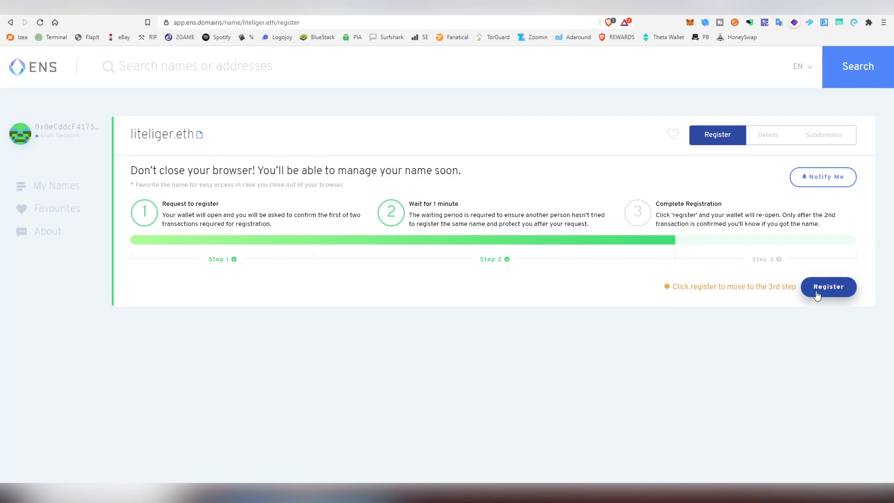
Send the final liteliger.eth registration and approve the payment in MetaMask
click(828, 287)
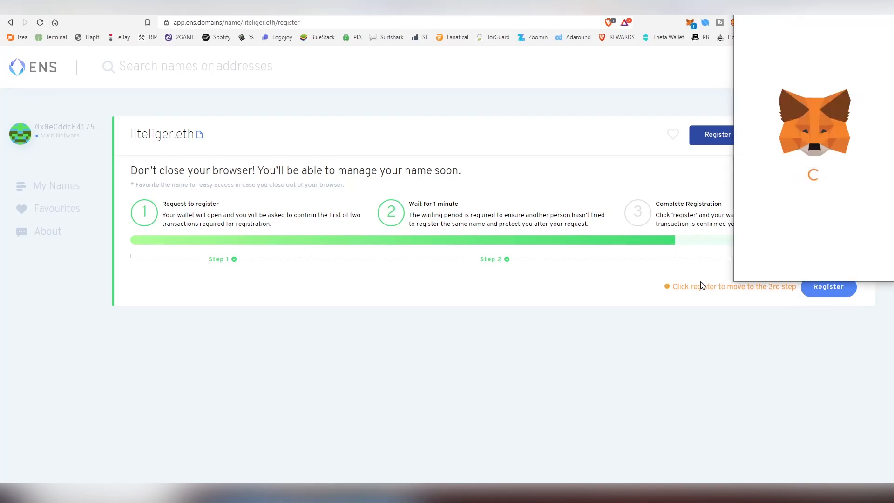
click(827, 287)
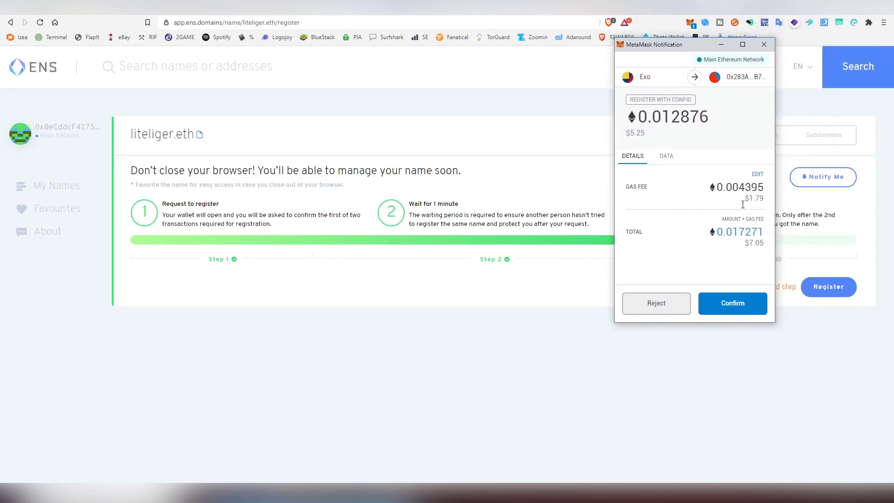
mouse_move(785, 325)
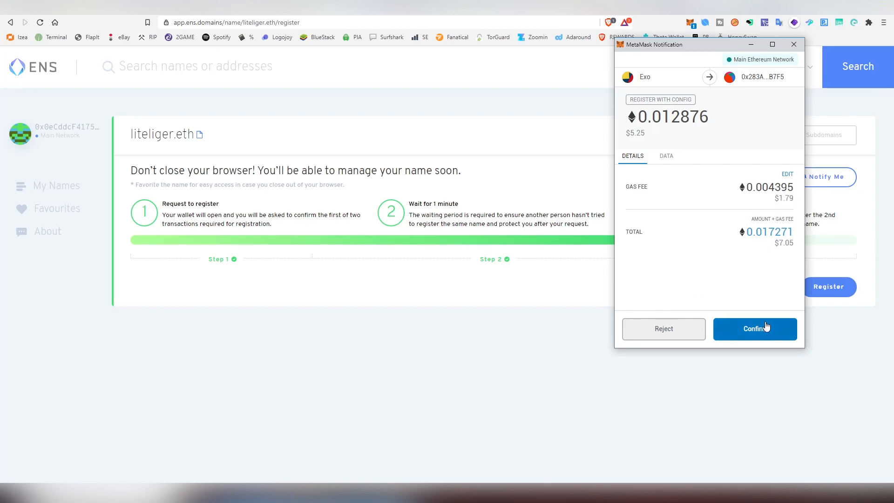
click(754, 328)
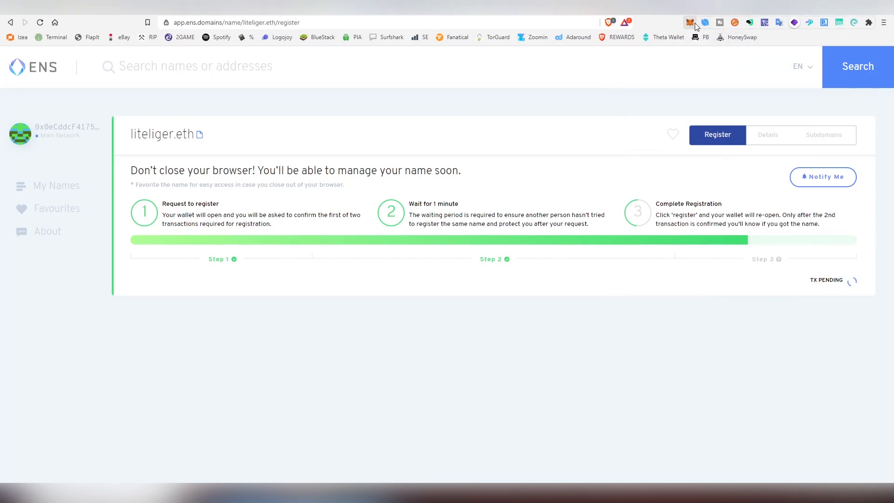
View the pending Register With Config transaction from MetaMask Activity on Etherscan
click(689, 23)
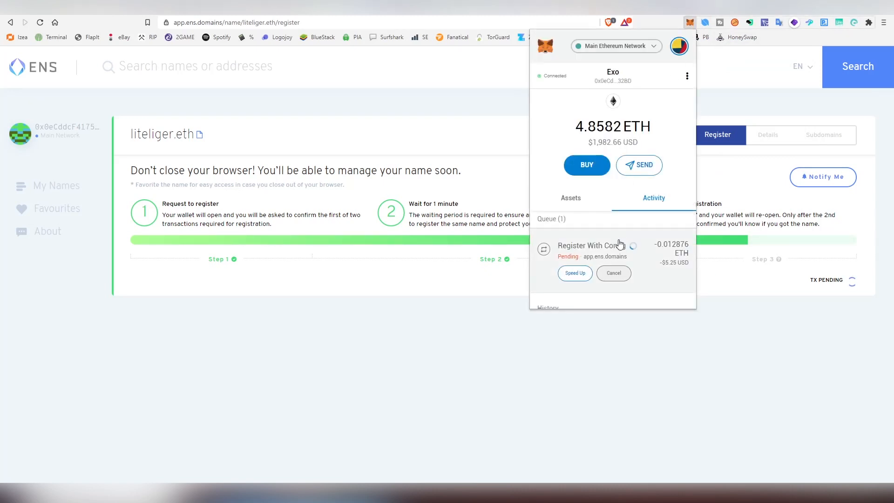
click(590, 248)
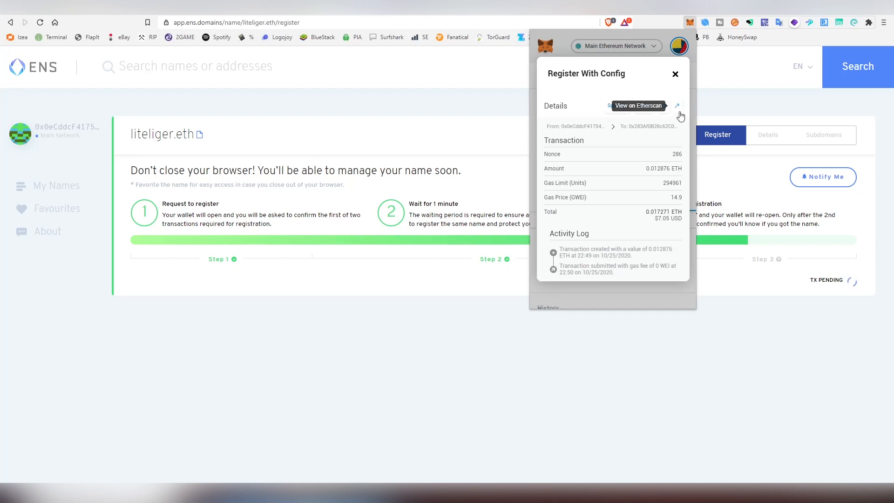
click(638, 105)
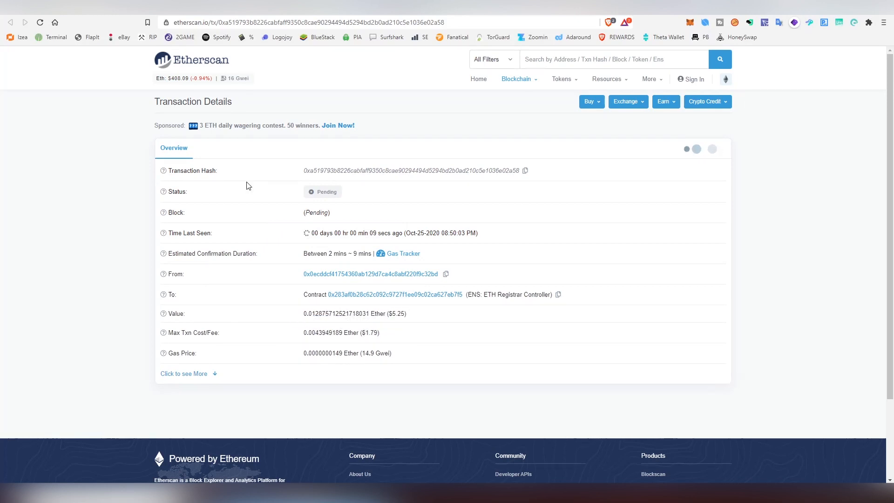
mouse_move(125, 74)
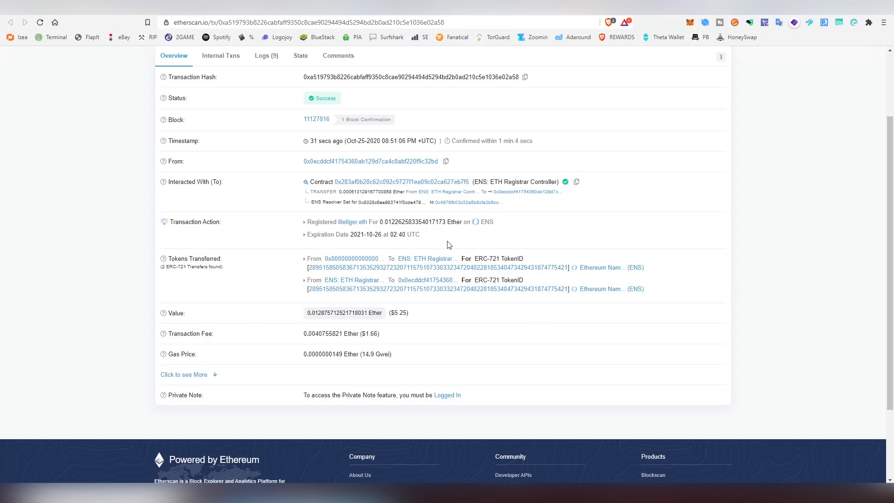
mouse_move(365, 210)
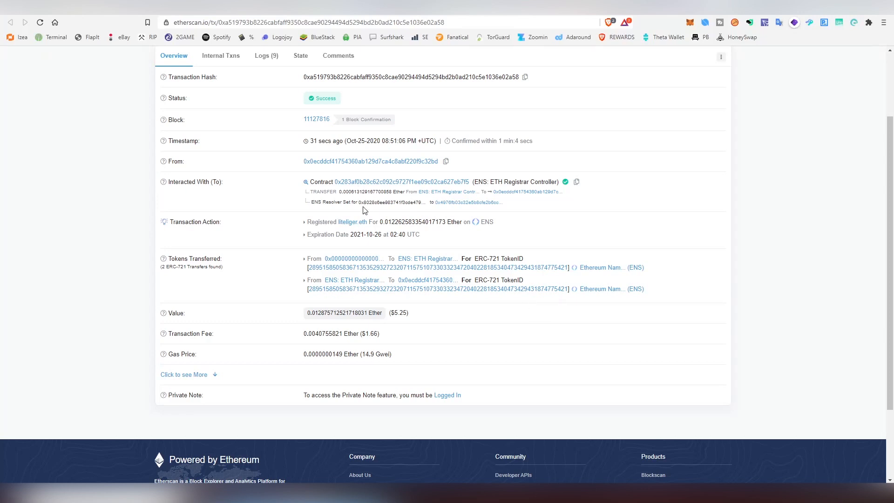
mouse_move(348, 216)
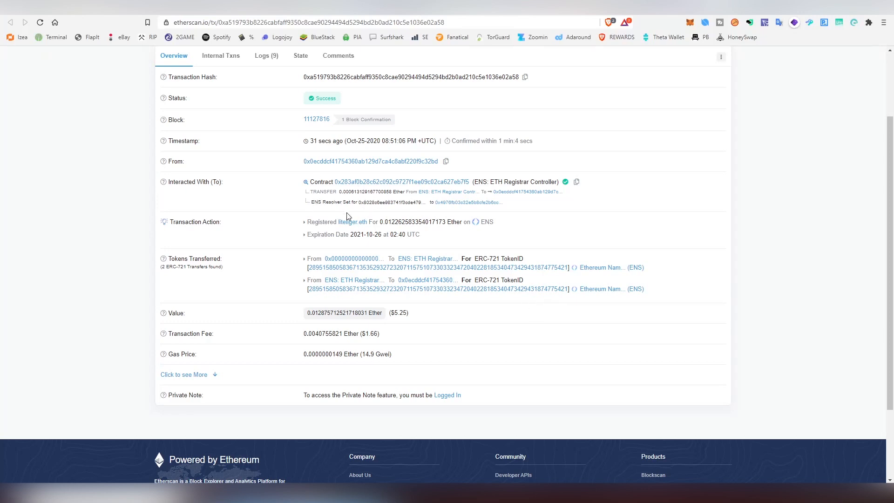
mouse_move(352, 221)
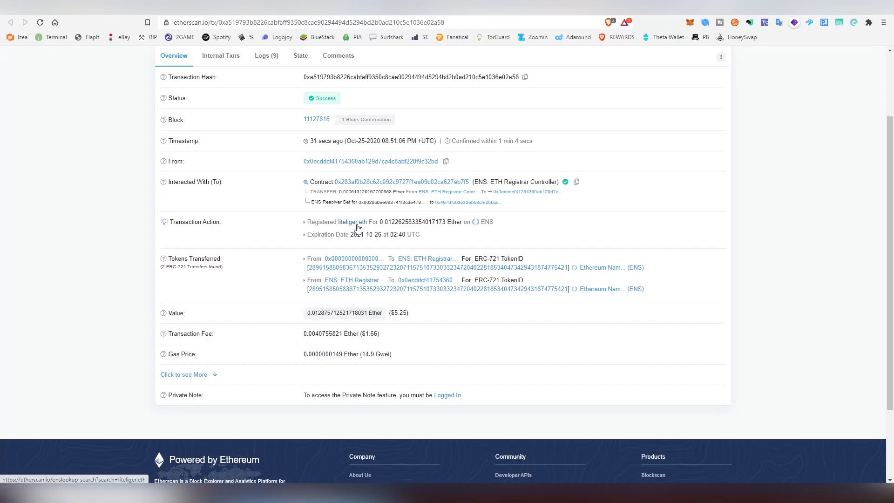
mouse_move(486, 221)
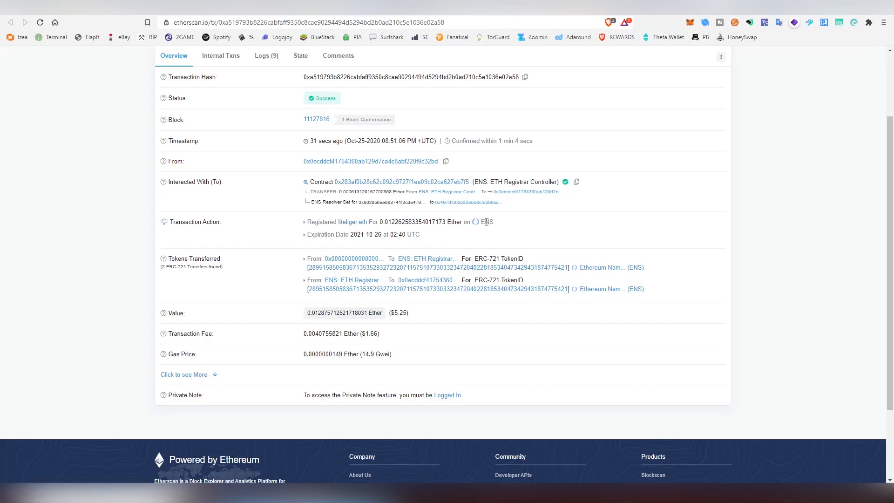
mouse_move(371, 333)
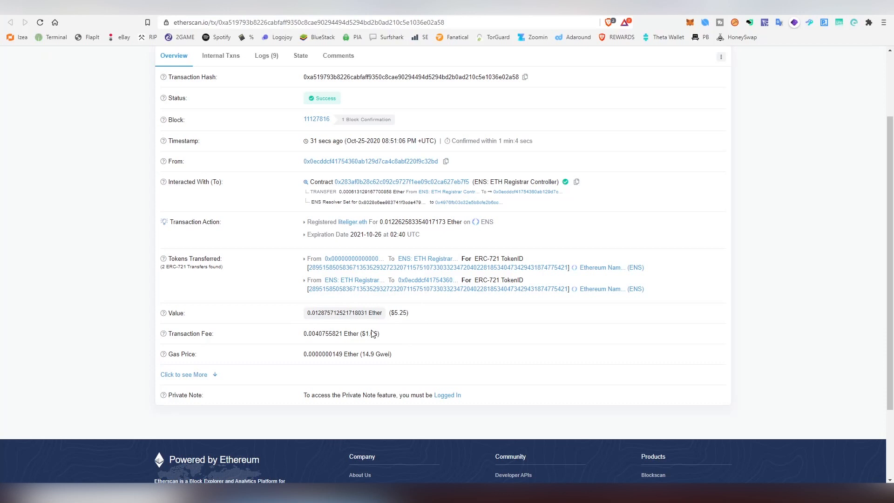
mouse_move(166, 313)
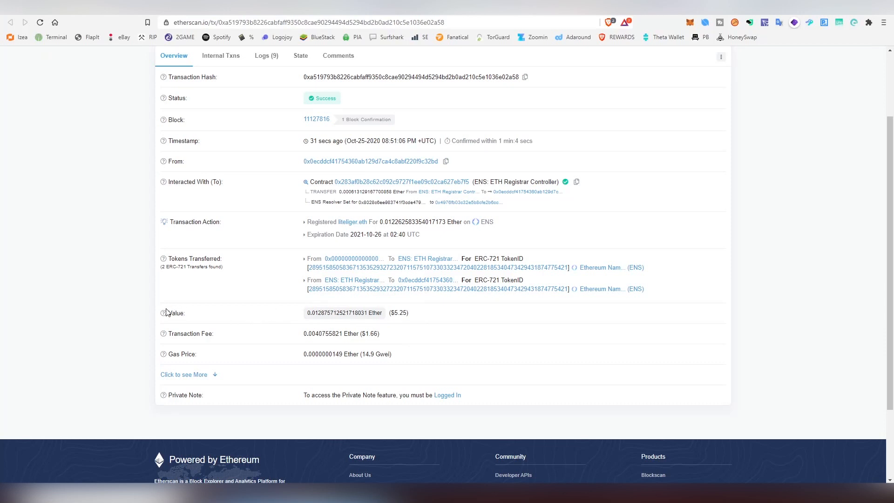
mouse_move(708, 16)
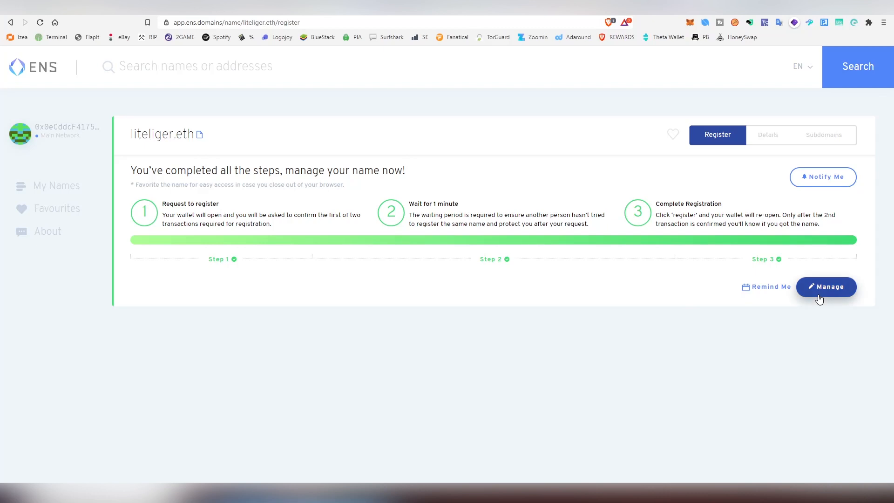
Open Manage for liteliger.eth and scroll through its registrant, resolver and address records
click(826, 287)
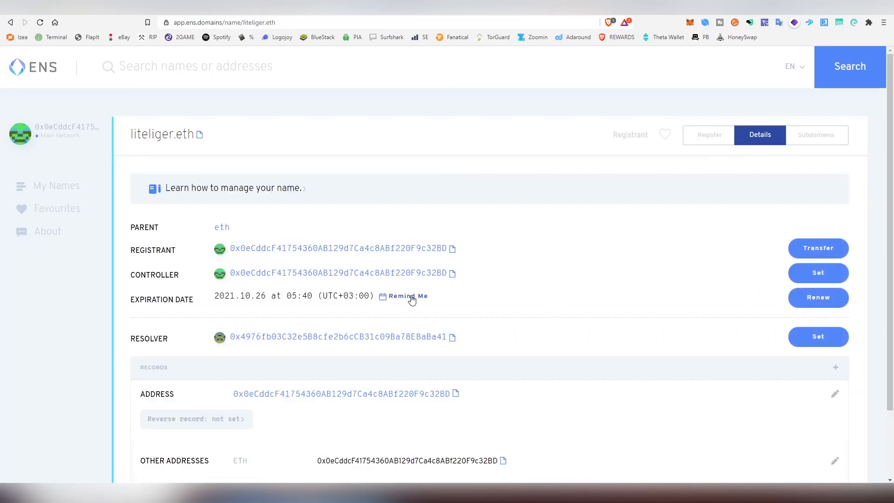
mouse_move(679, 249)
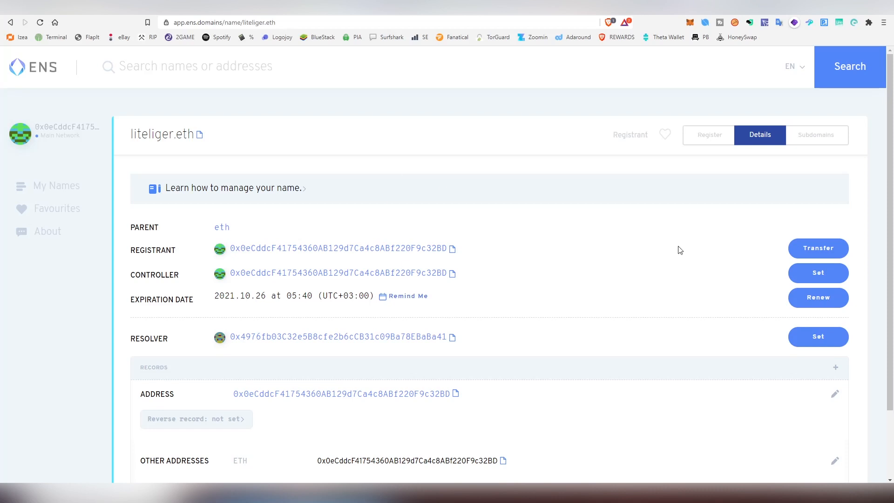
mouse_move(818, 248)
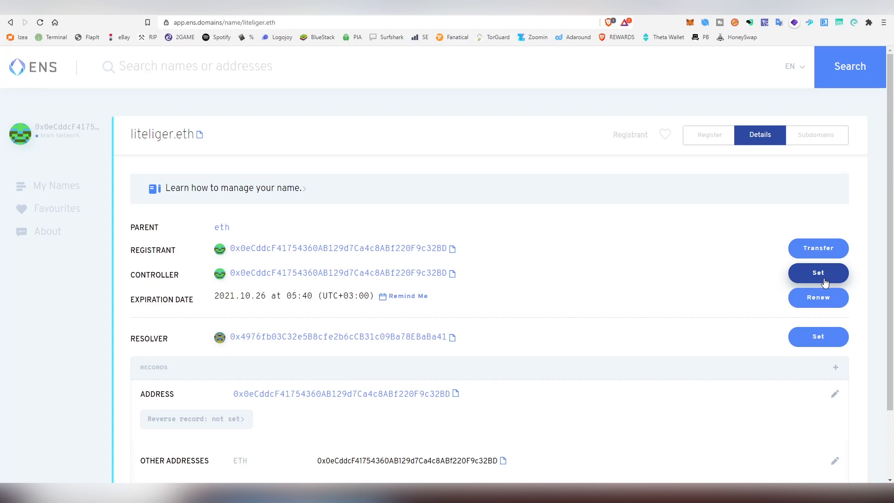
scroll(down, 3)
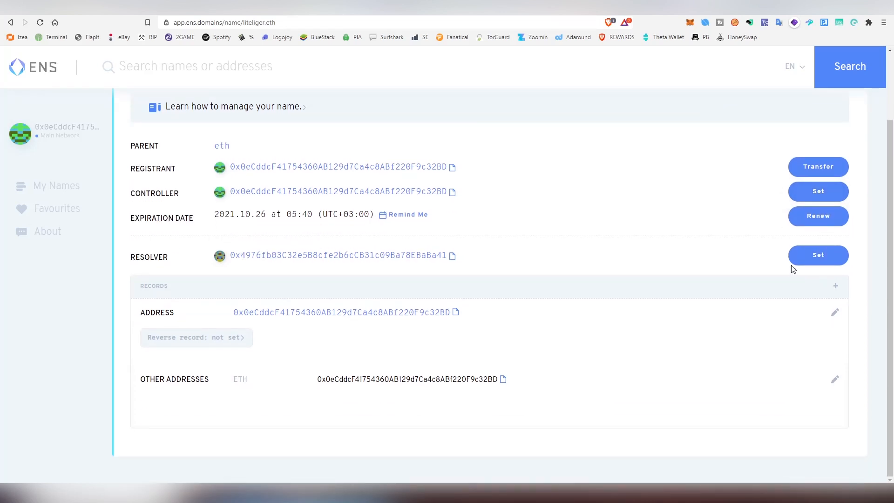
mouse_move(435, 326)
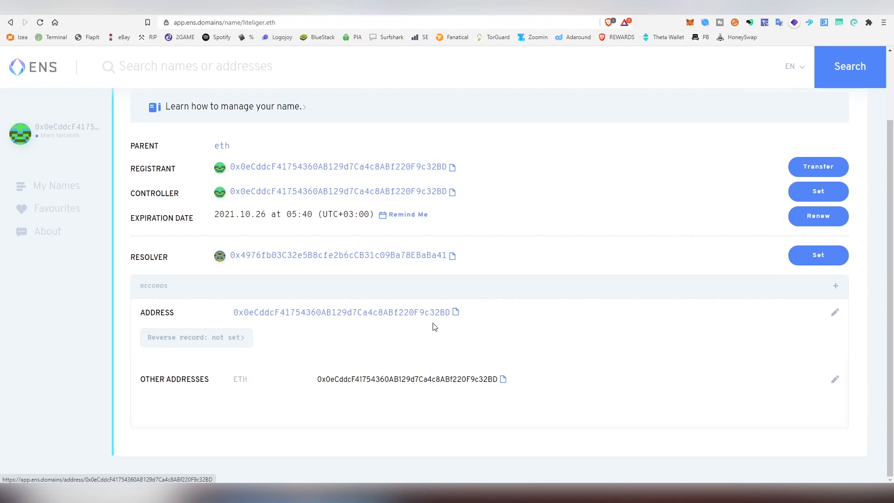
mouse_move(830, 318)
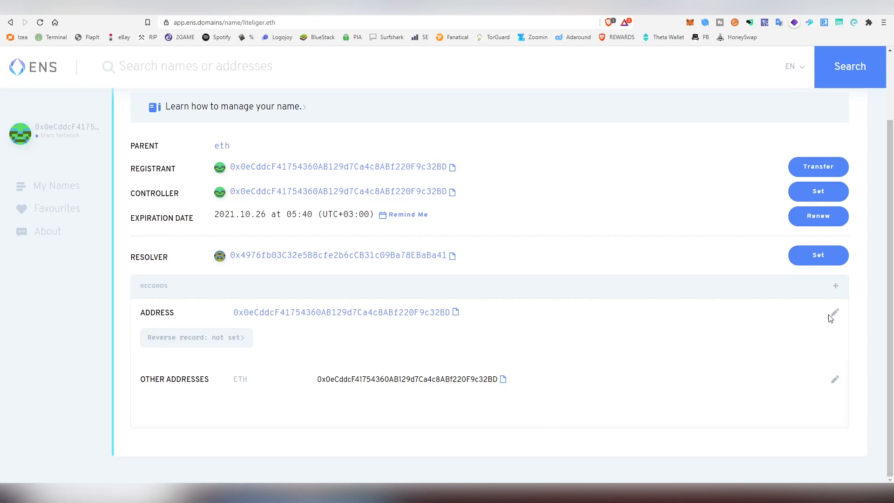
mouse_move(343, 320)
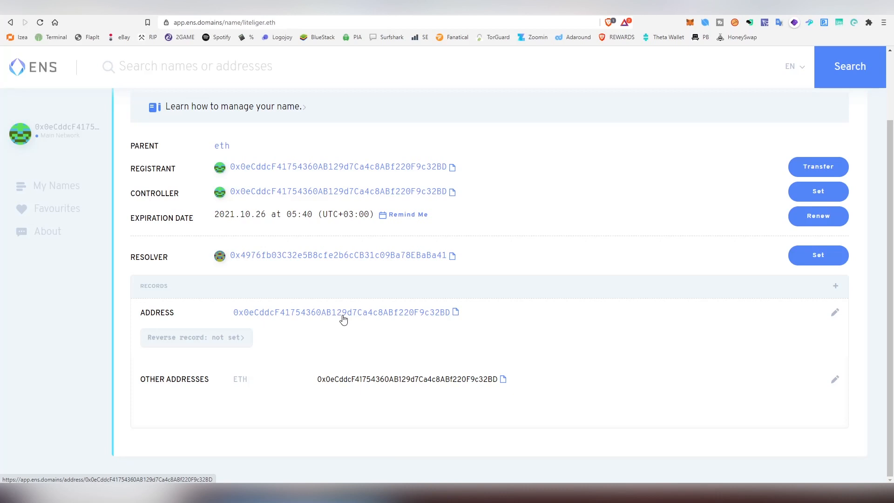
mouse_move(371, 331)
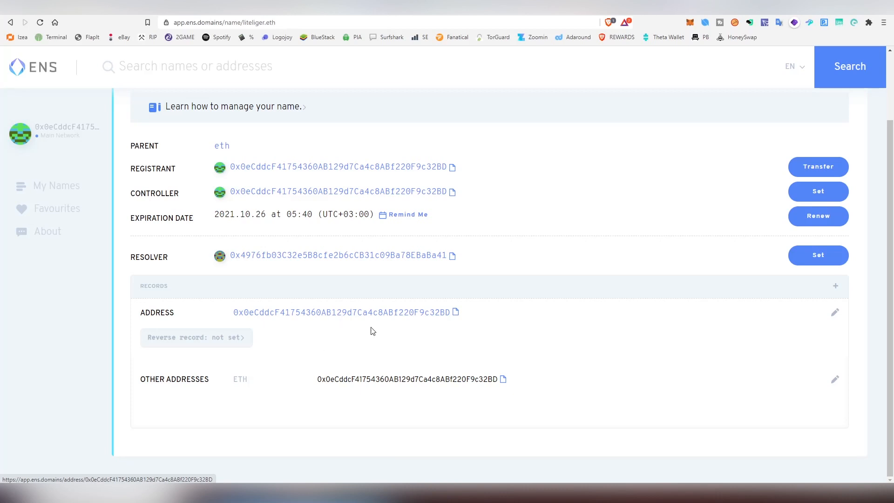
mouse_move(315, 316)
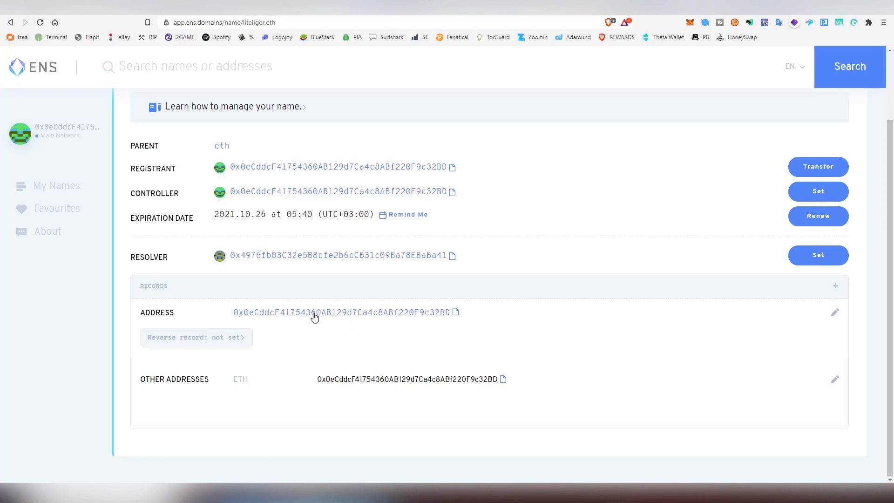
mouse_move(511, 345)
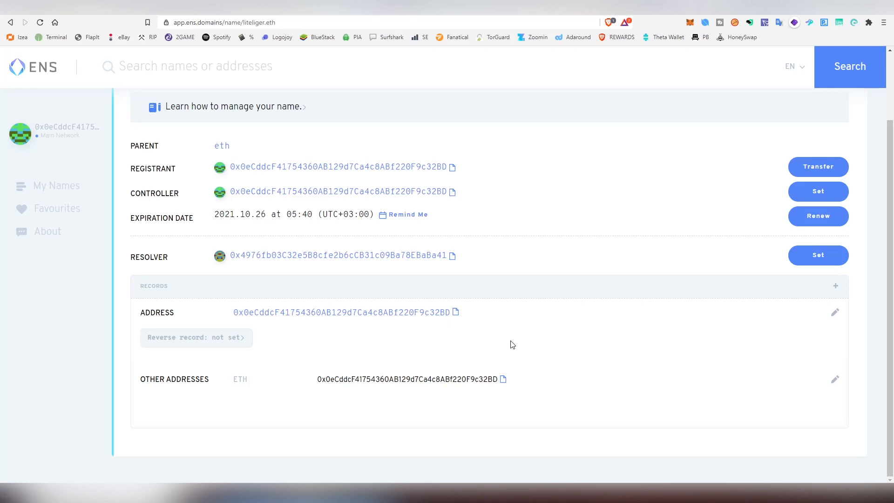
Set resolver address 0x4976fb03…Ba41 as the ETH record, save, then reject in MetaMask
click(834, 379)
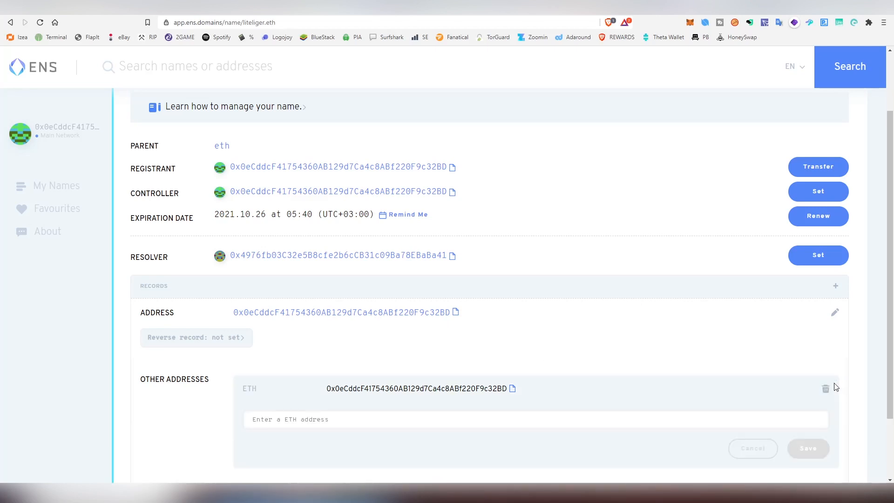
scroll(down, 3)
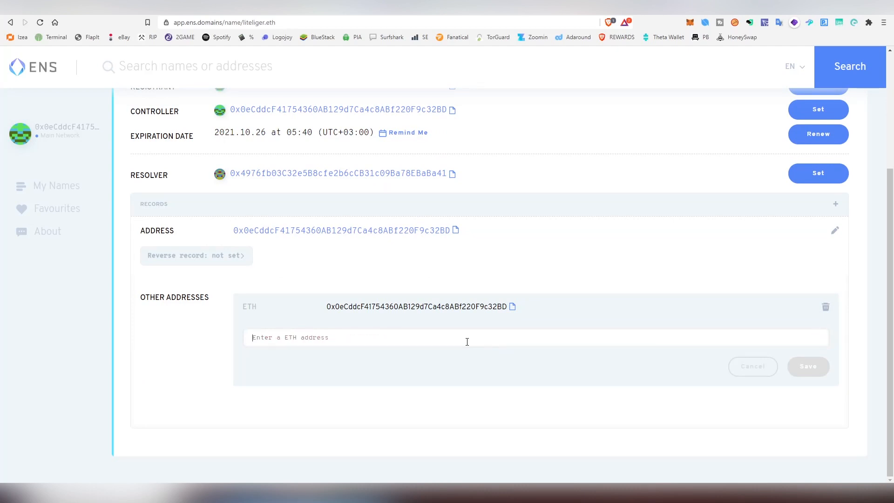
mouse_move(430, 315)
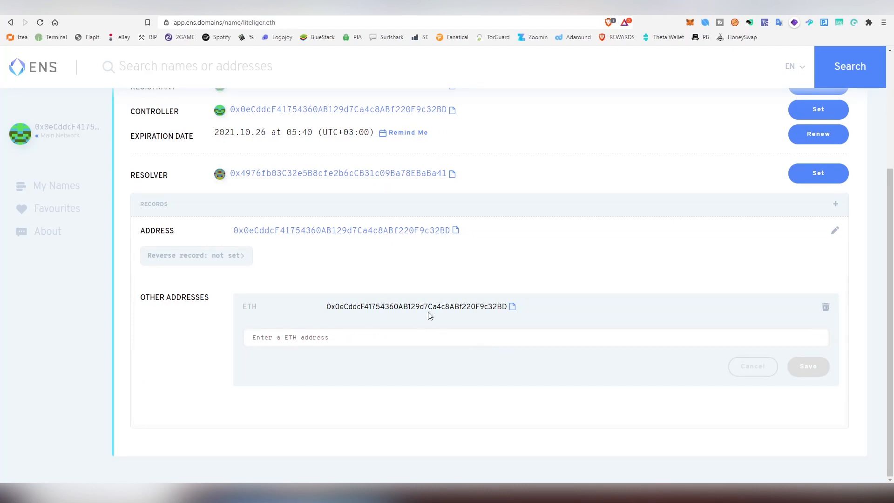
click(452, 174)
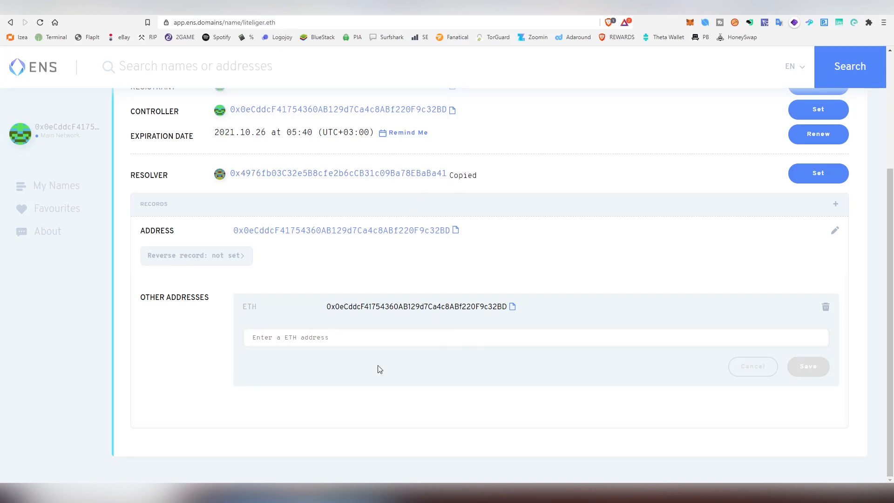
text(0x4976fb03C32e5B8cfe2b6cCB31c09Ba78EBaBa41)
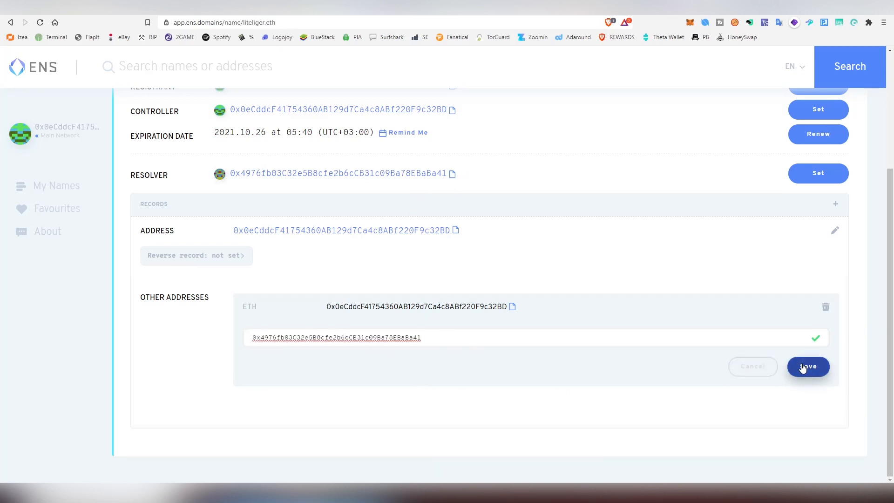
click(807, 366)
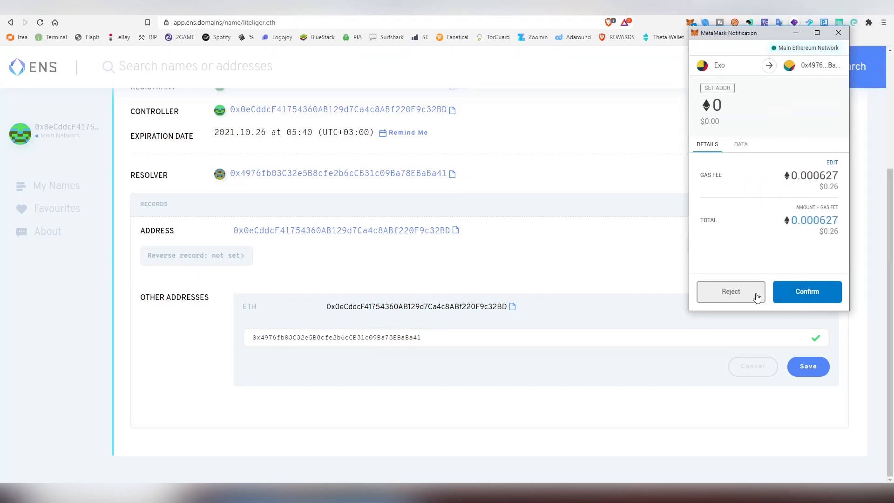
click(807, 292)
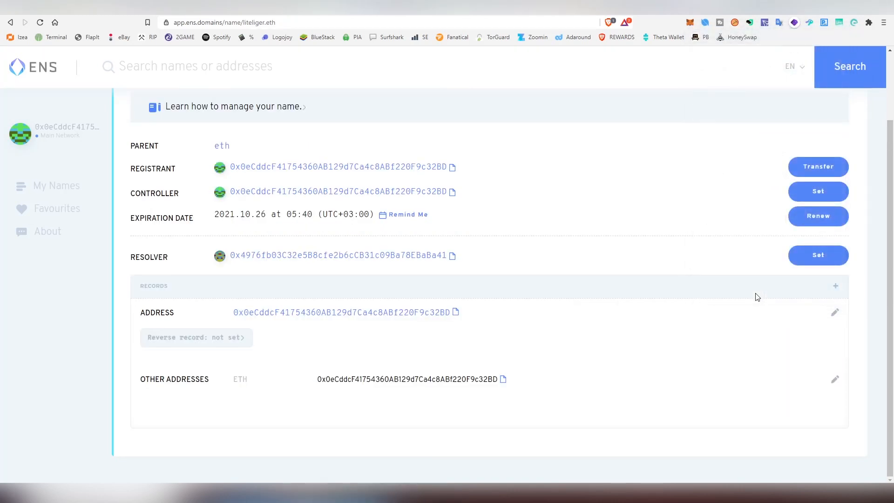
Reload the OpenSea wallet and open the liteliger.eth item page to check ownership
scroll(up, 3)
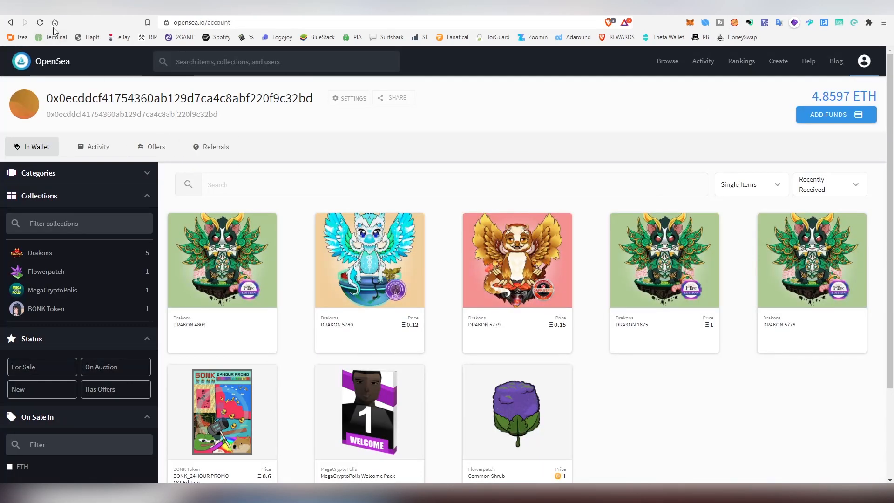
click(41, 22)
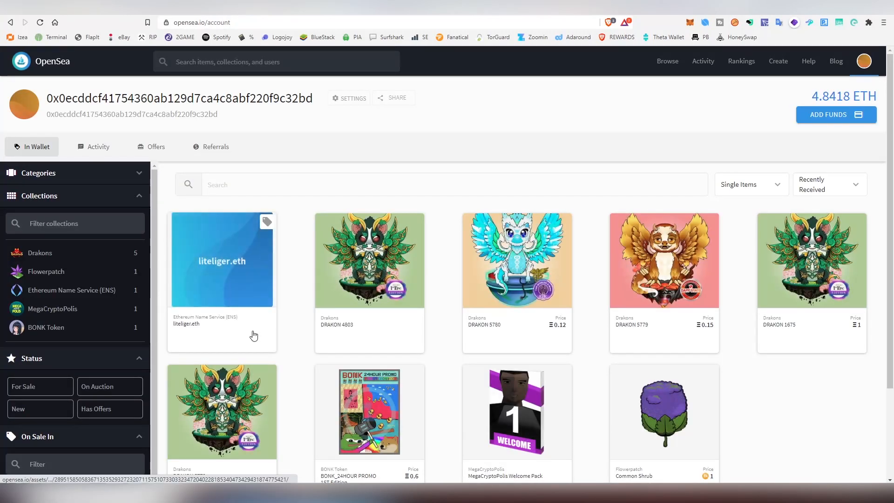
click(222, 260)
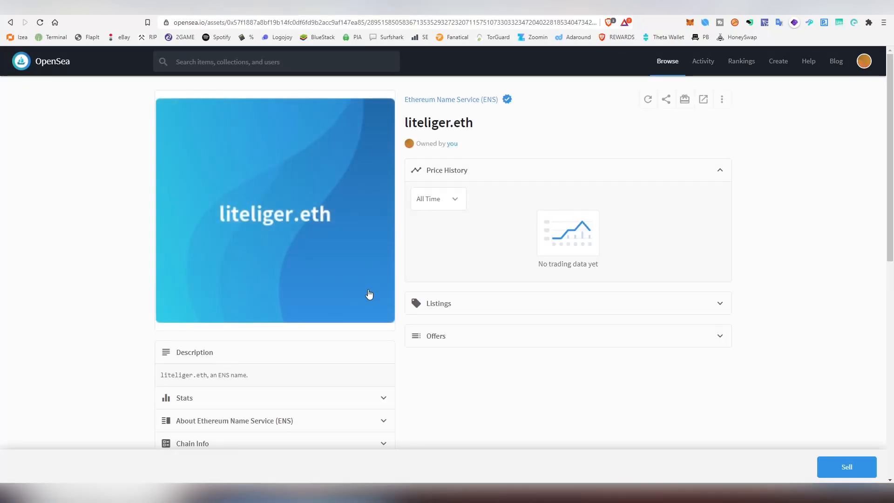
scroll(down, 3)
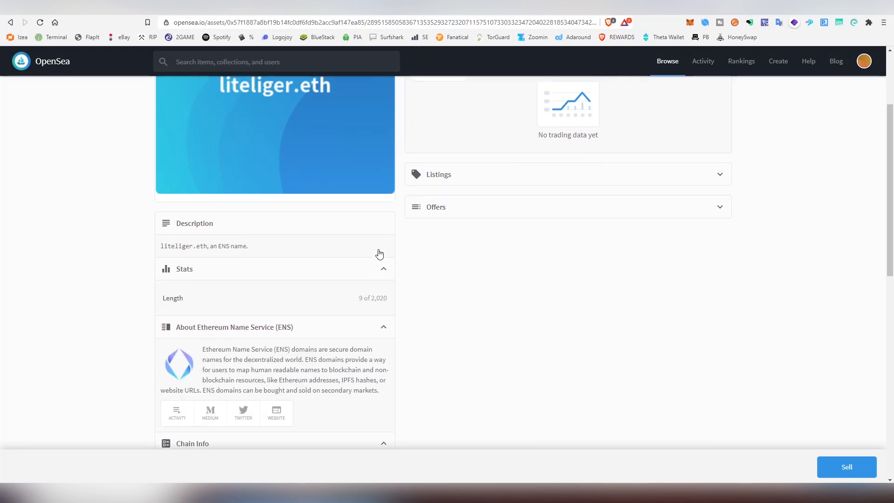
scroll(up, 3)
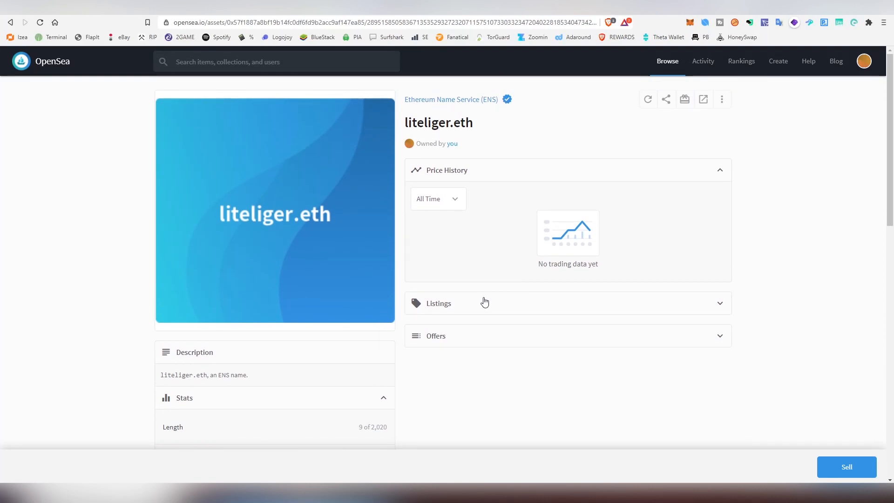
mouse_move(493, 317)
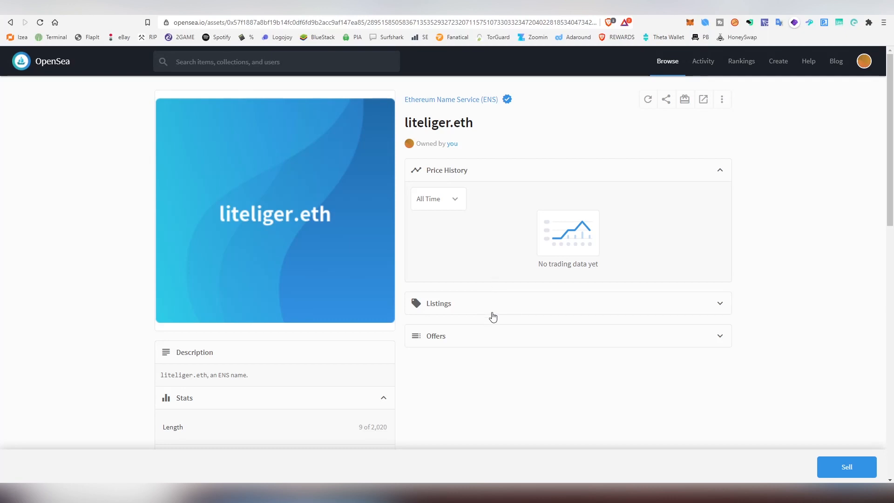
mouse_move(465, 113)
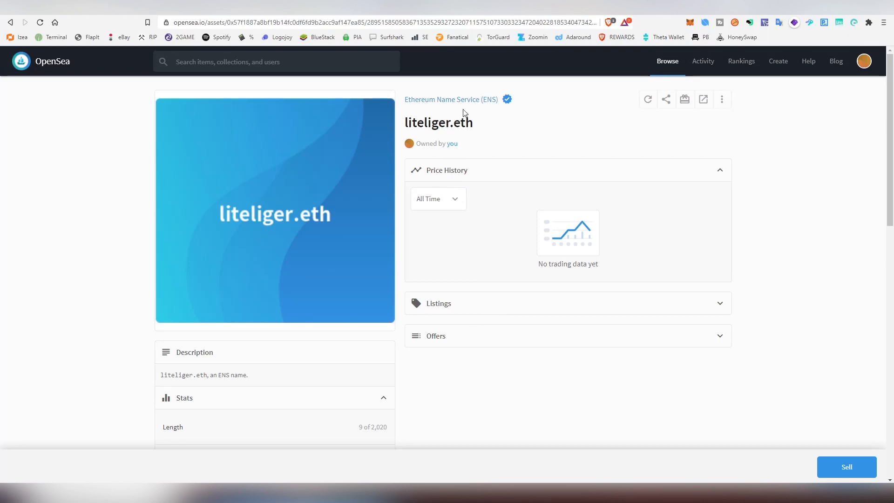
Open the Ethereum Name Service (ENS) collection and browse names like etherdice.eth and googlepay.eth
click(451, 100)
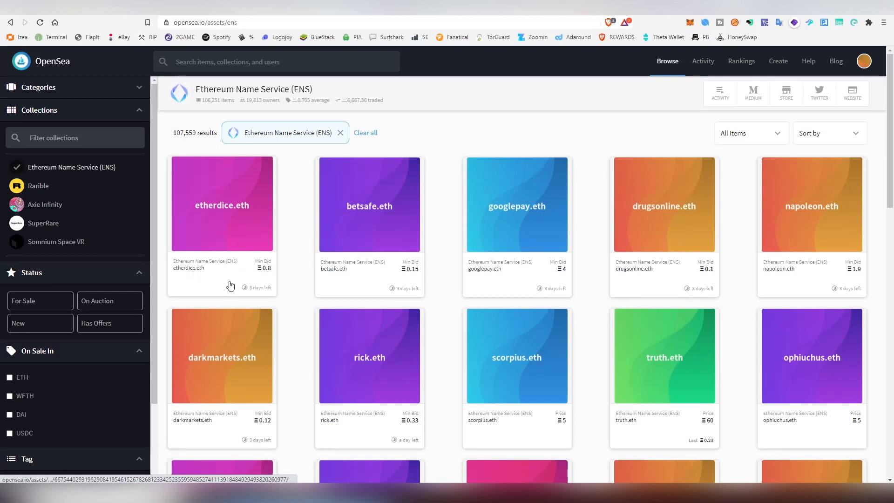
mouse_move(408, 303)
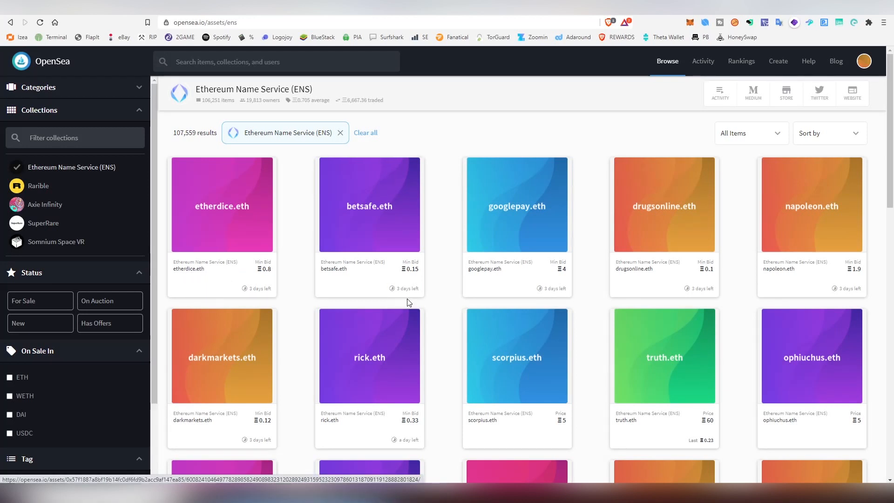
mouse_move(570, 276)
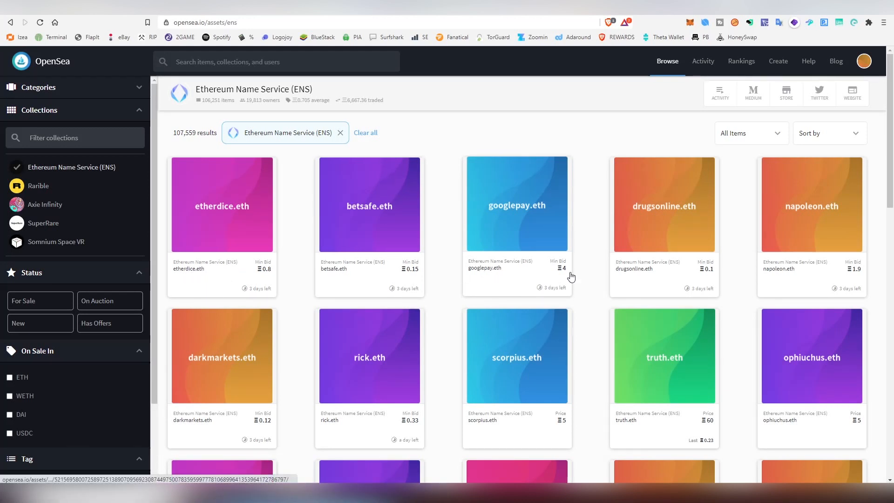
mouse_move(658, 272)
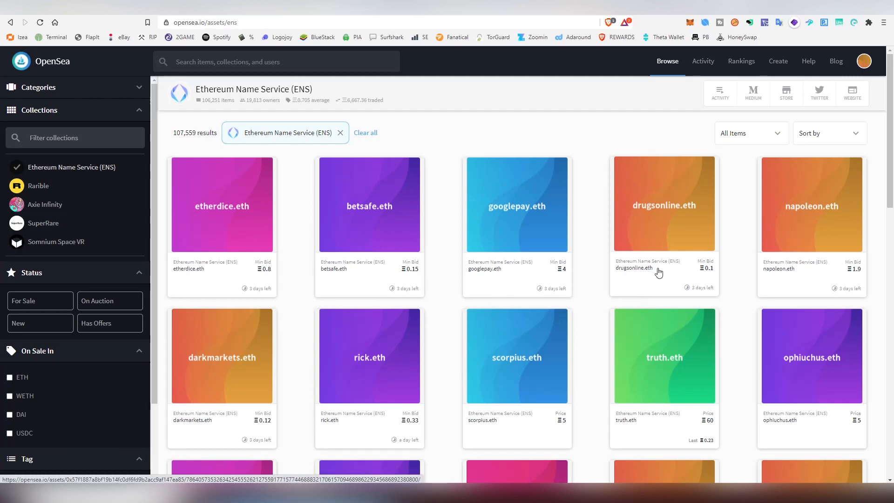
scroll(down, 3)
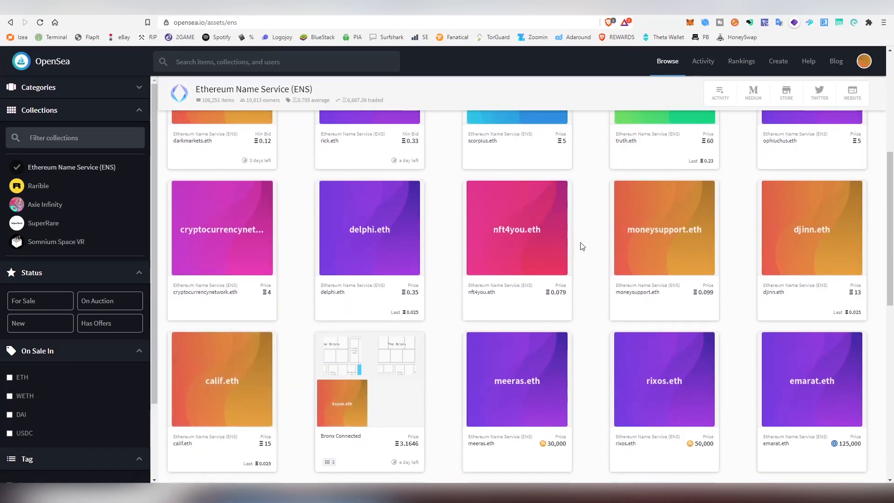
scroll(up, 3)
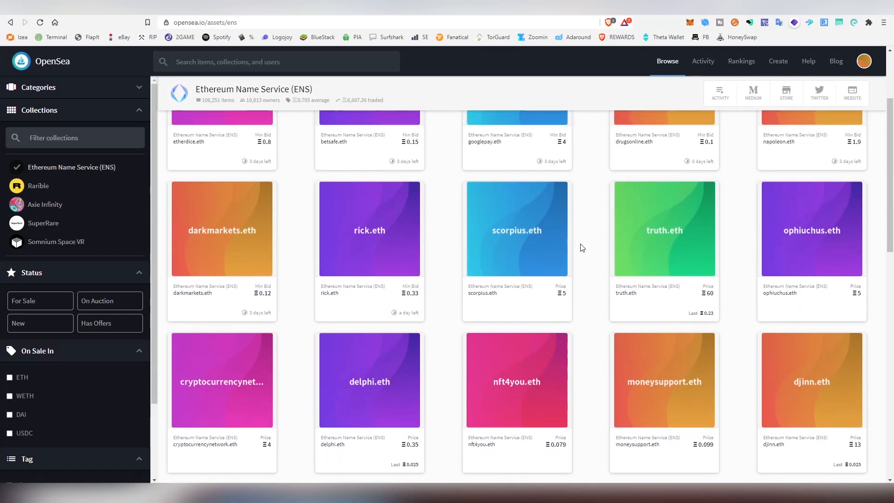
scroll(up, 3)
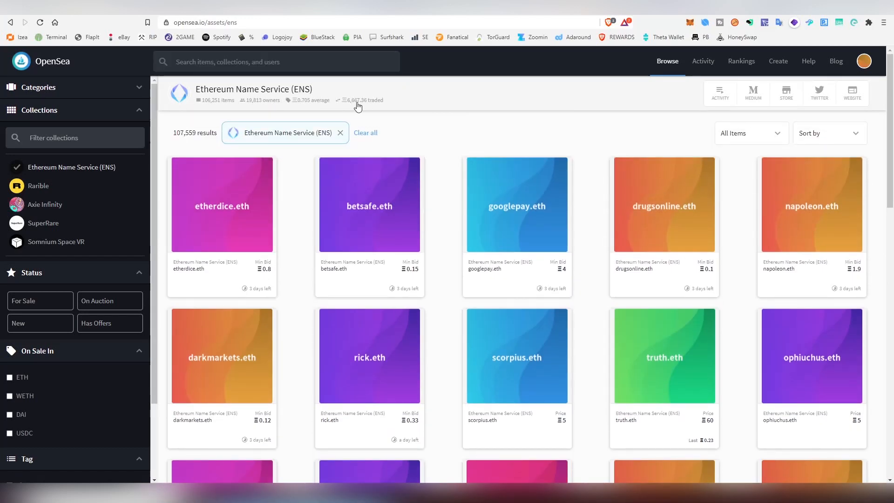
mouse_move(367, 106)
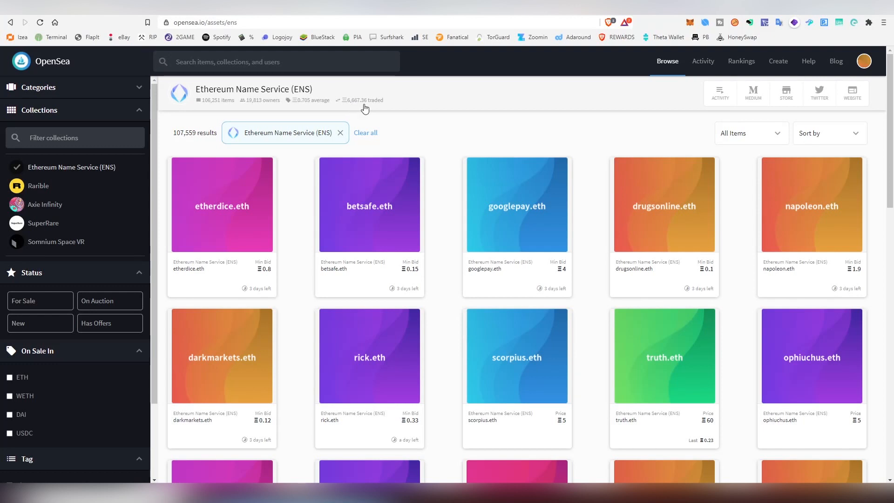
mouse_move(256, 109)
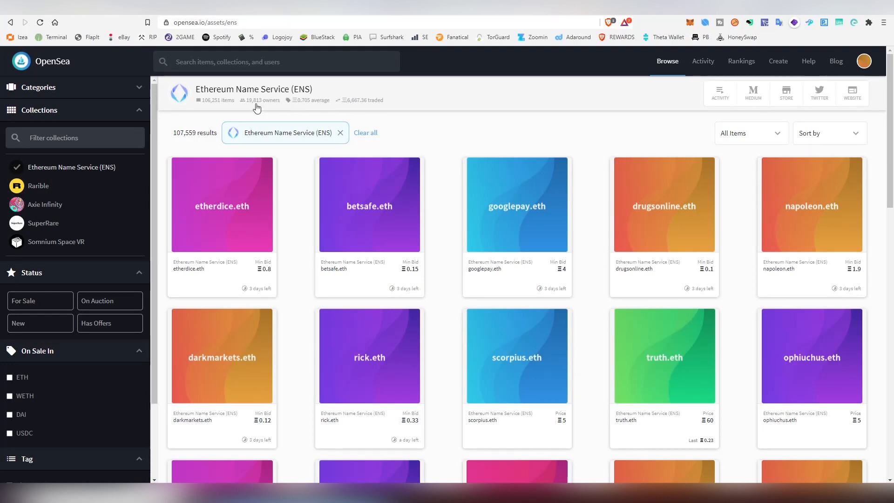
mouse_move(288, 107)
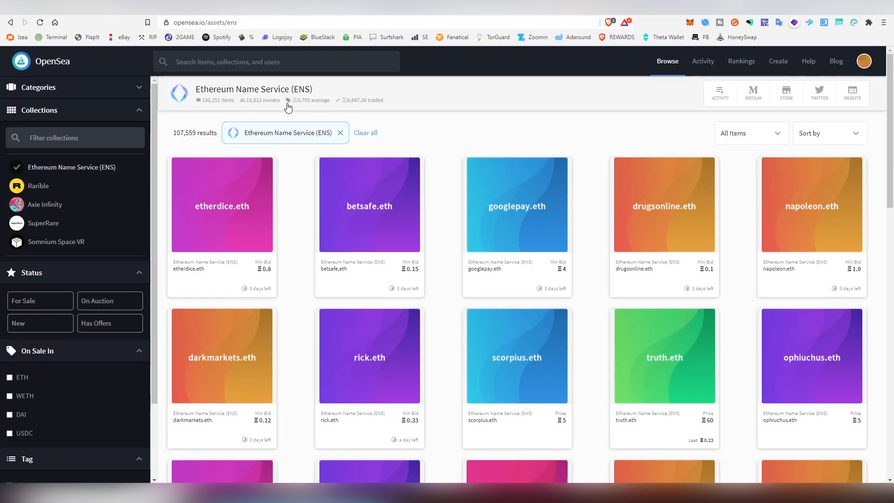
mouse_move(206, 107)
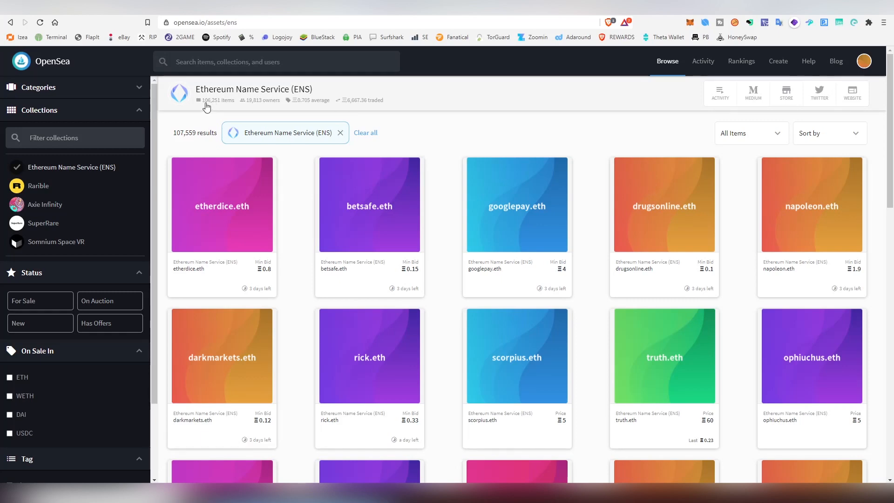
mouse_move(353, 125)
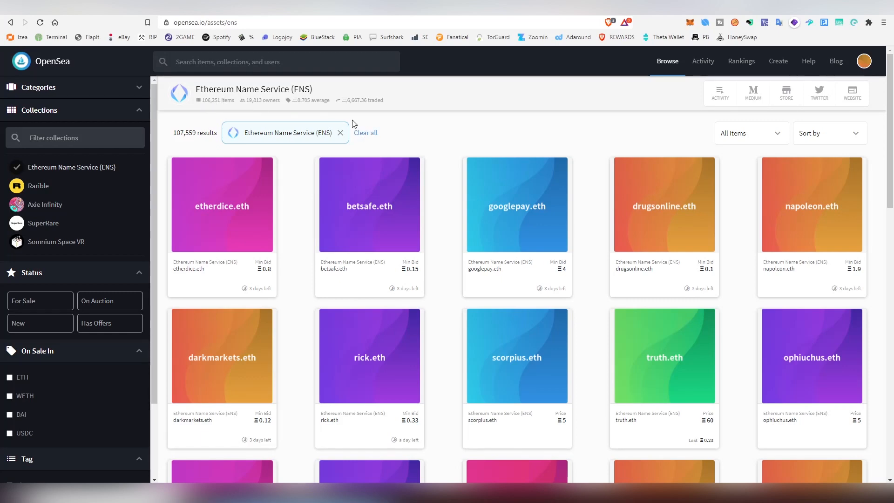
scroll(down, 3)
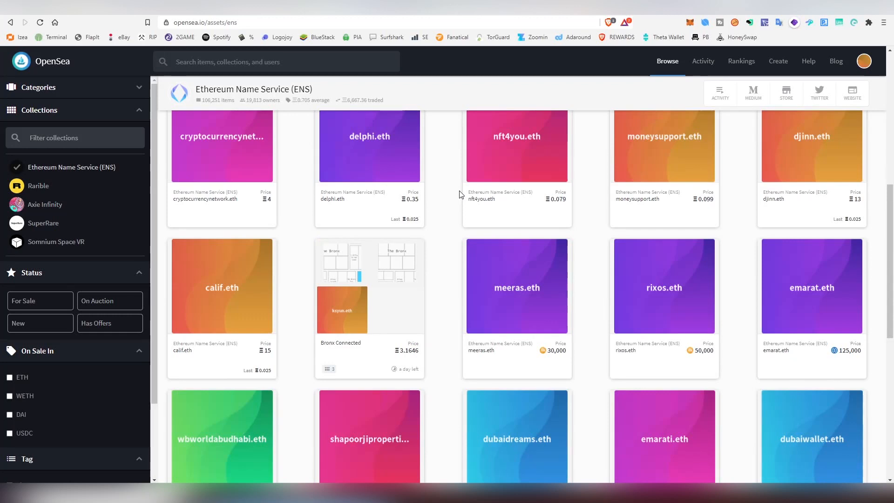
scroll(down, 3)
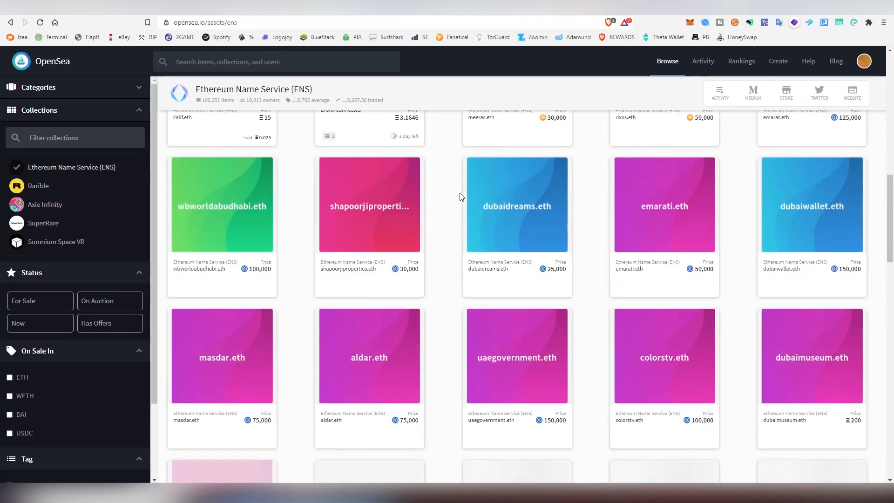
scroll(down, 3)
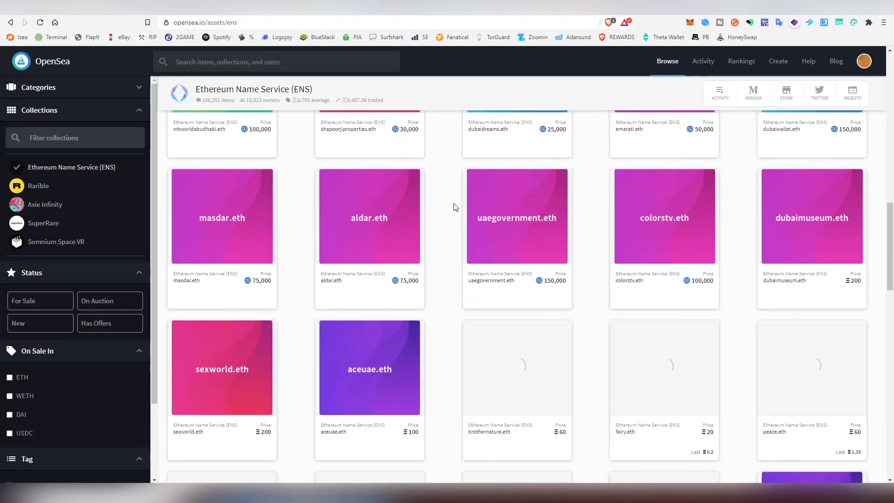
scroll(down, 3)
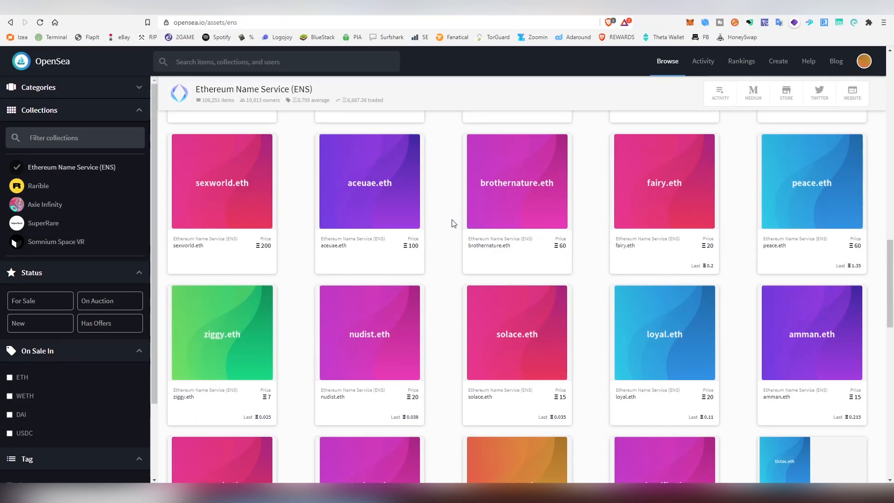